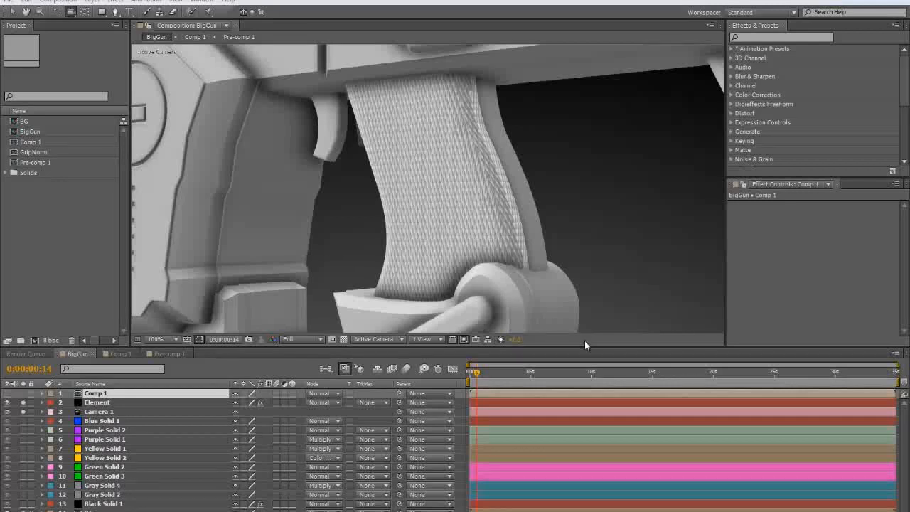
{"action": "mouse_move", "coordinate": [428, 243]}
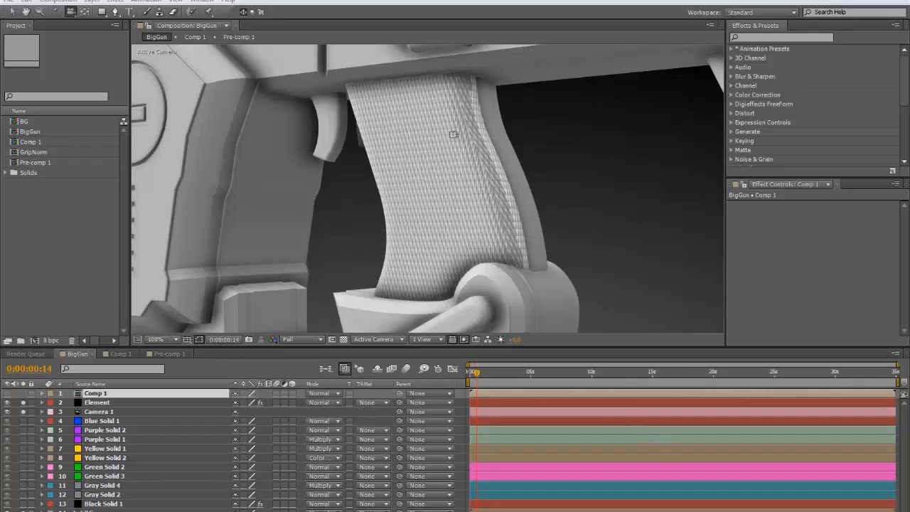
Make a new square composition called Grip, 500 by 500 pixels.
{"action": "left_click_drag", "start_coordinate": [453, 133], "coordinate": [583, 206]}
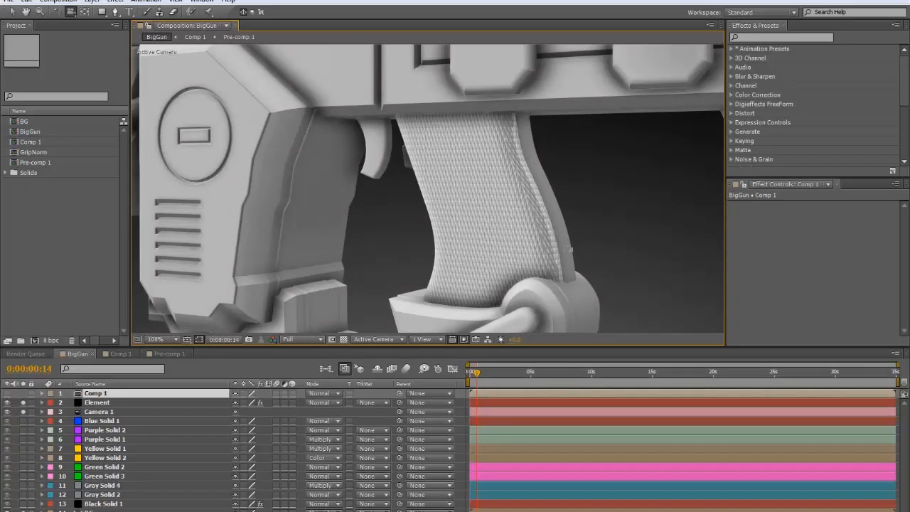
{"action": "left_click", "coordinate": [59, 2]}
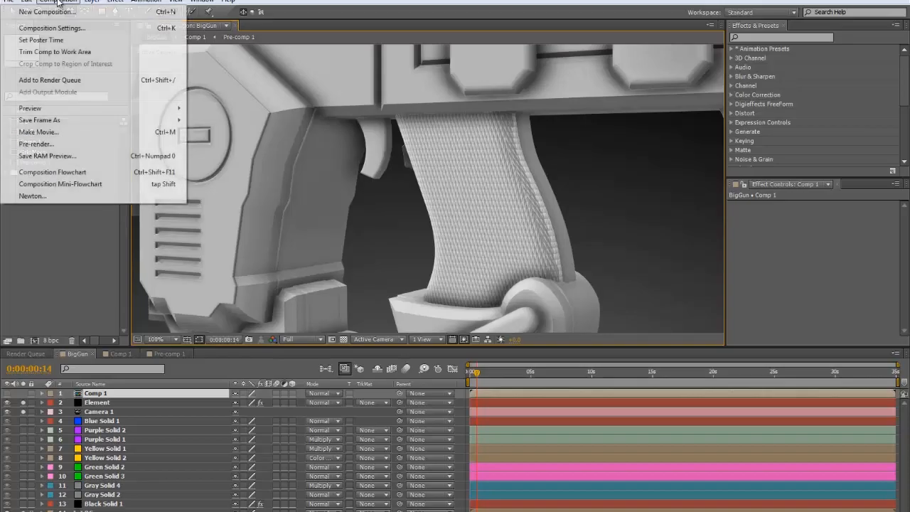
{"action": "left_click", "coordinate": [51, 28]}
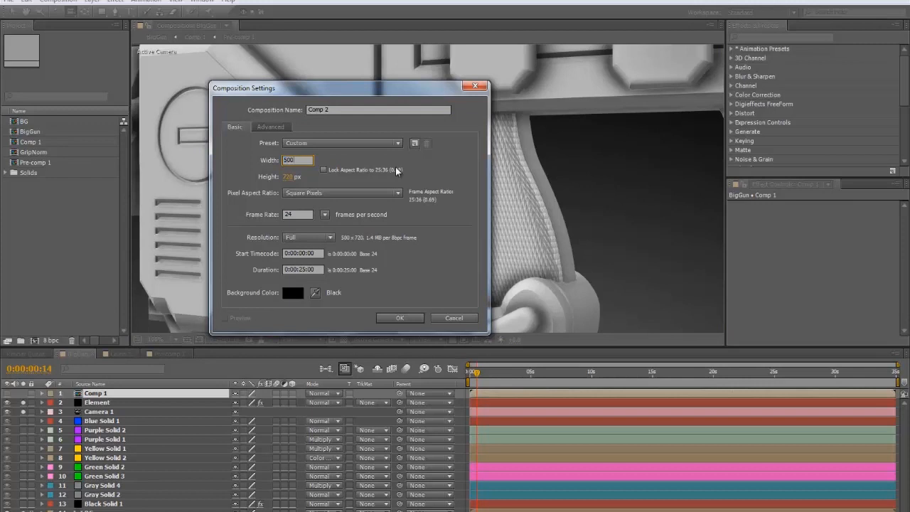
{"action": "left_click", "coordinate": [298, 176]}
{"action": "type", "text": "Grip"}
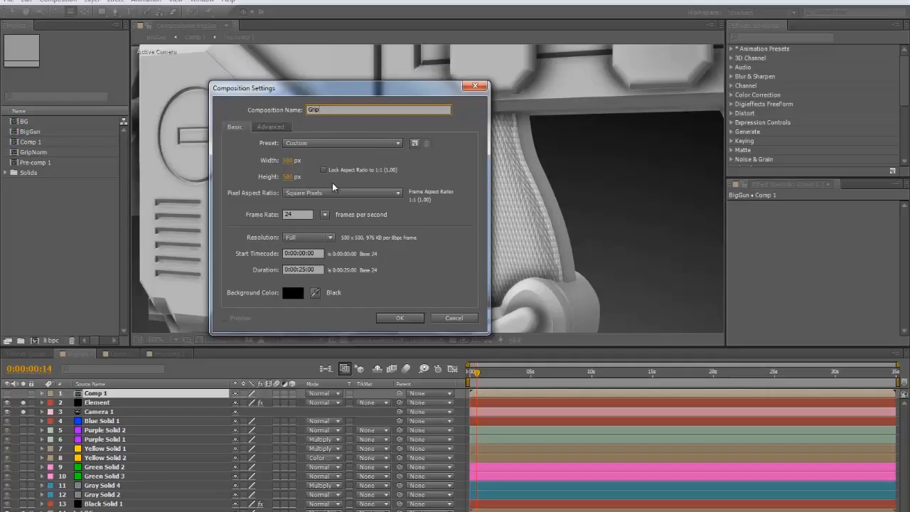
{"action": "left_click", "coordinate": [399, 318]}
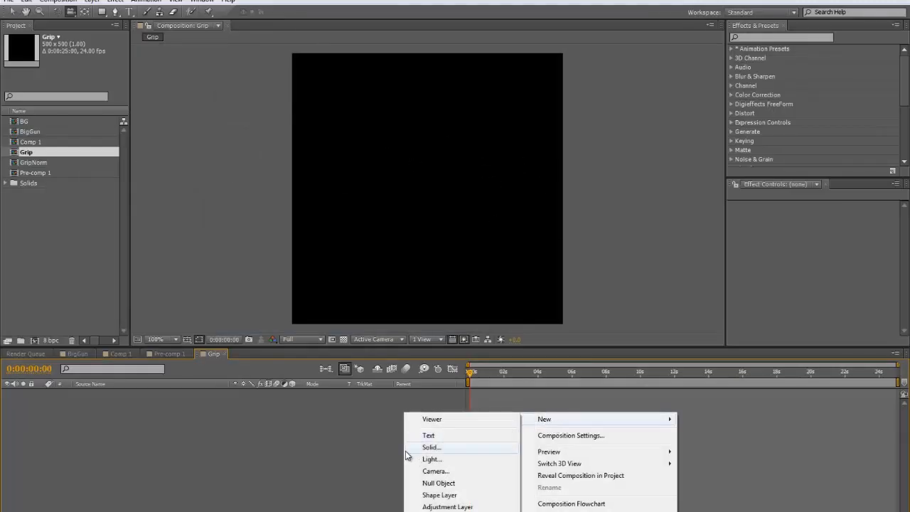
Add two black solids to Grip and mask Black Solid 8 with a full-frame rectangle.
{"action": "left_click", "coordinate": [431, 446]}
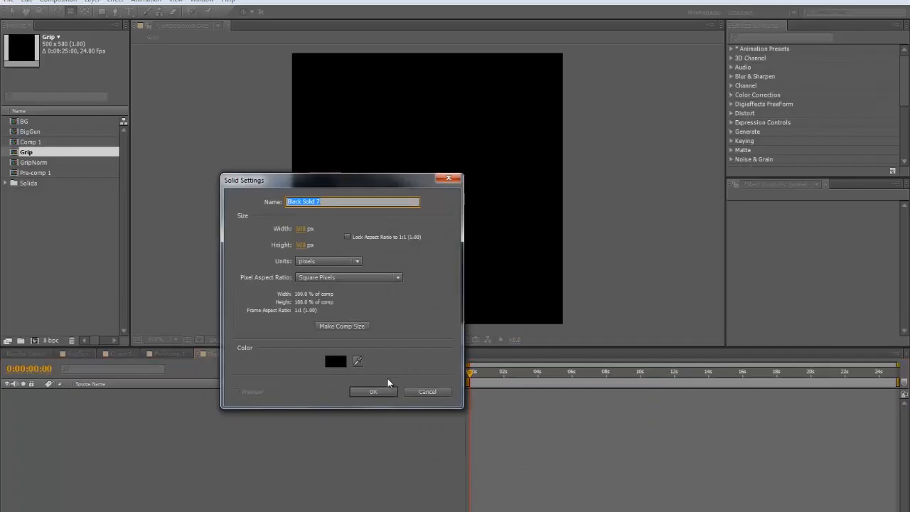
{"action": "left_click", "coordinate": [373, 392]}
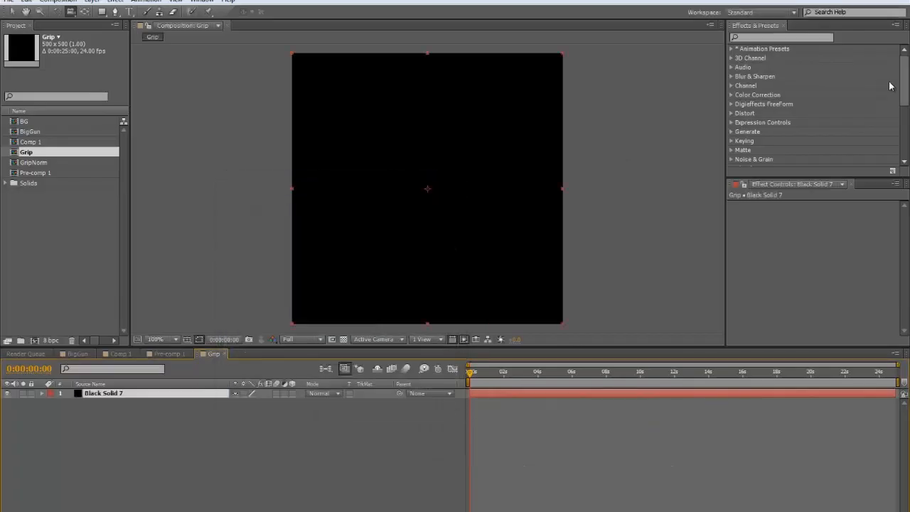
{"action": "type", "text": "element"}
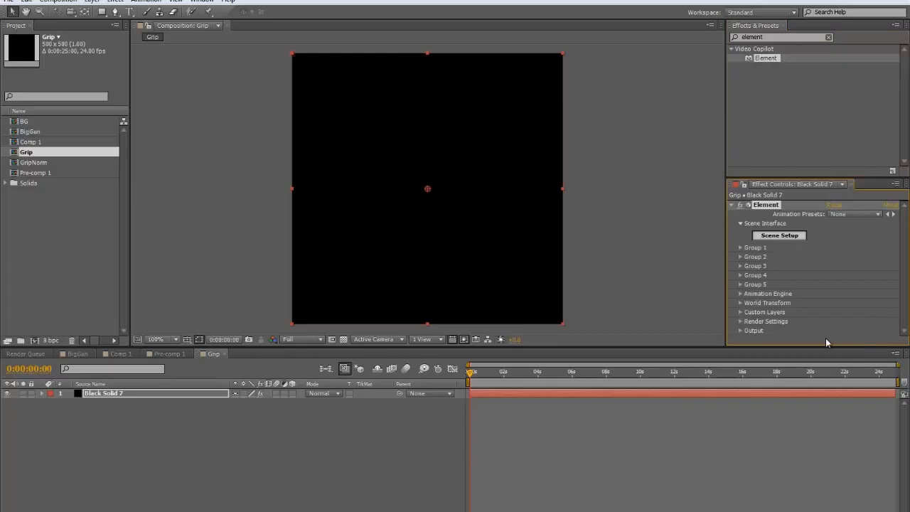
{"action": "right_click", "coordinate": [426, 188]}
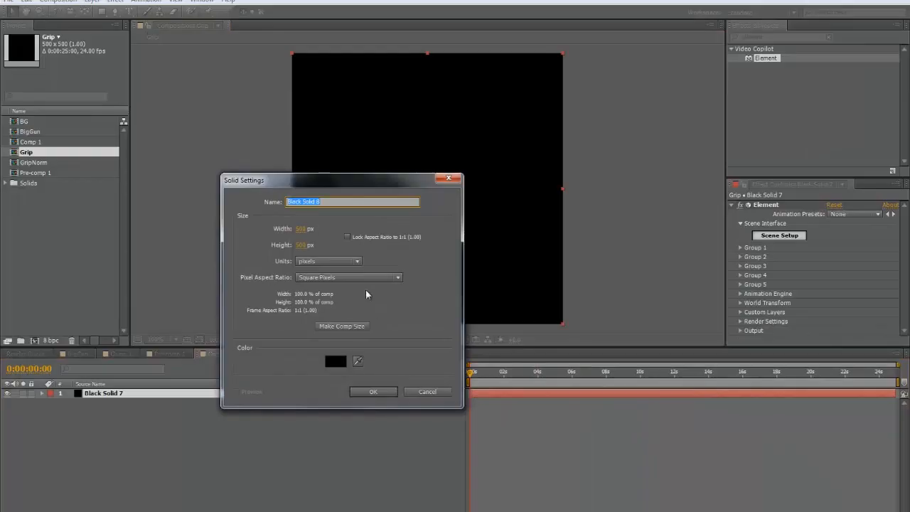
{"action": "left_click", "coordinate": [373, 392]}
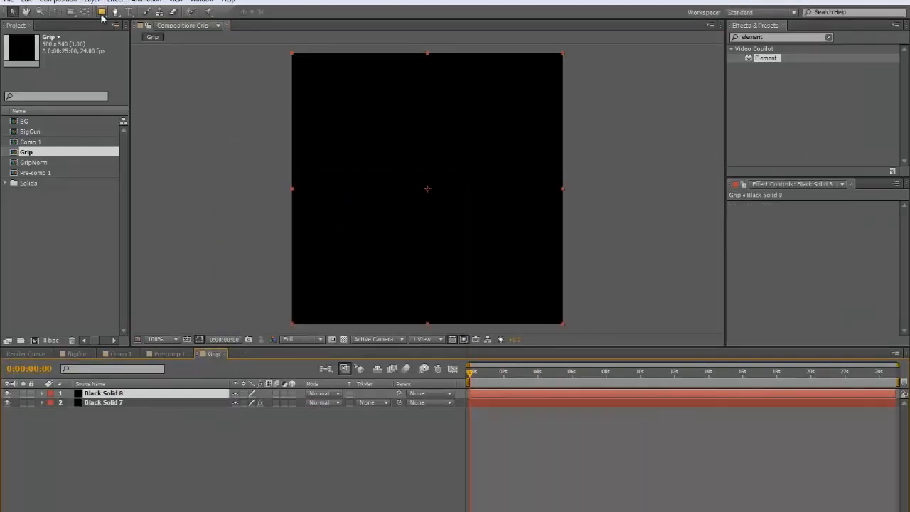
{"action": "mouse_move", "coordinate": [102, 12]}
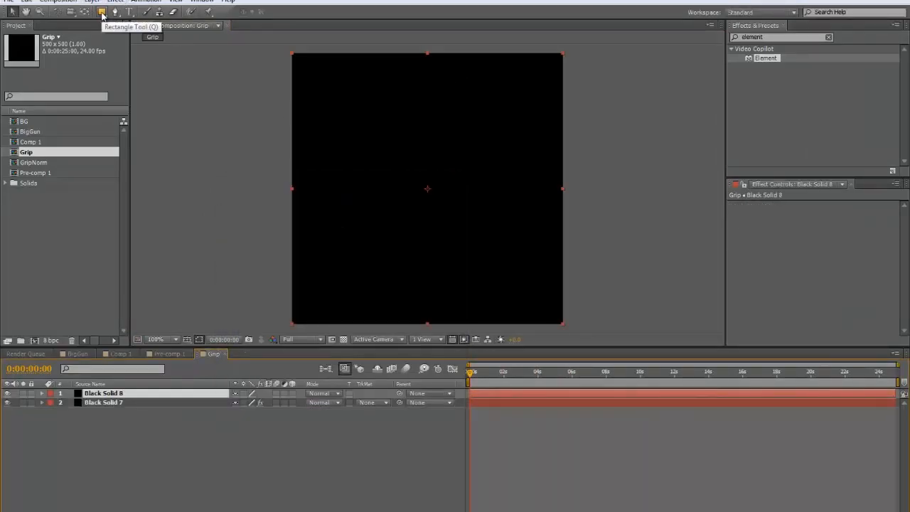
{"action": "left_click_drag", "start_coordinate": [292, 53], "coordinate": [562, 324]}
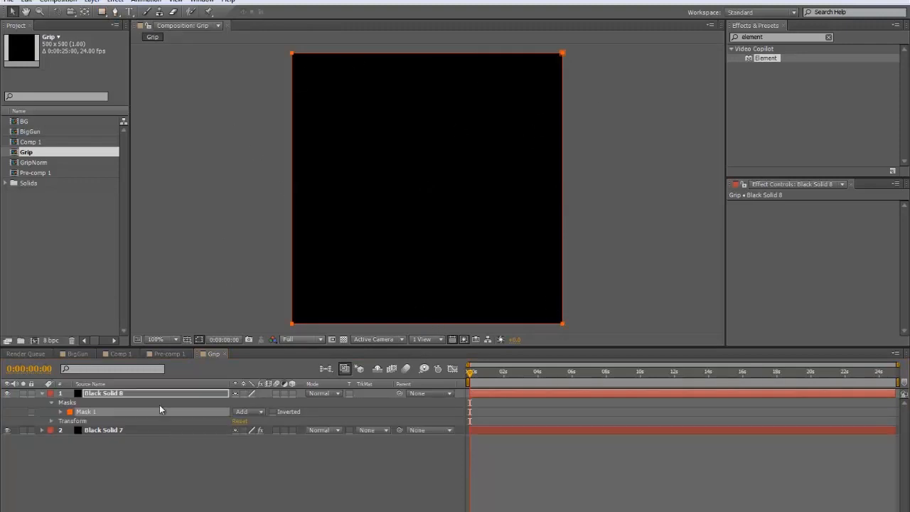
Set Black Solid 7's Element Path Layer 1 to Black Solid 8 and launch Scene Setup.
{"action": "left_click", "coordinate": [103, 429]}
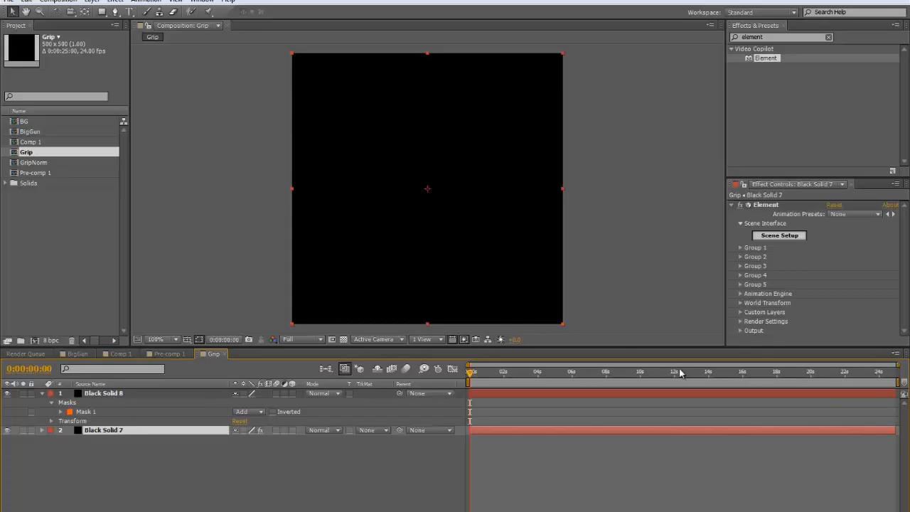
{"action": "left_click", "coordinate": [741, 311]}
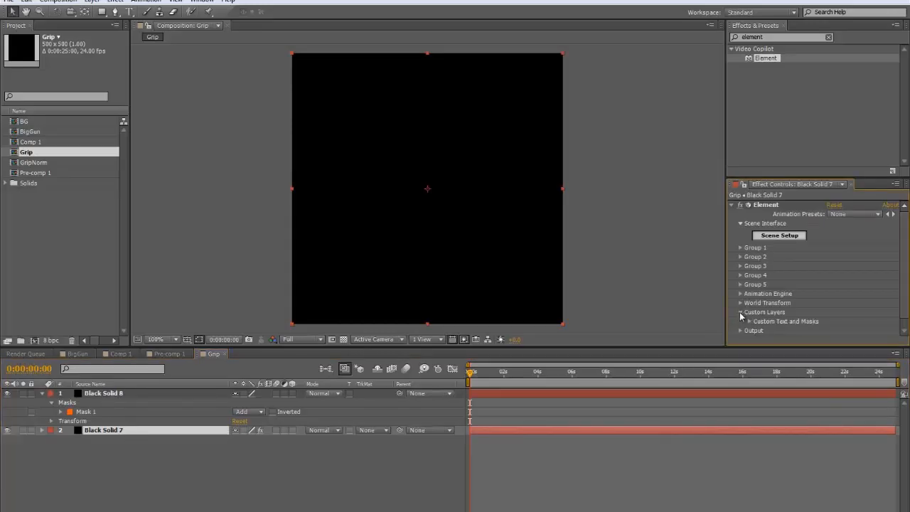
{"action": "left_click", "coordinate": [740, 312]}
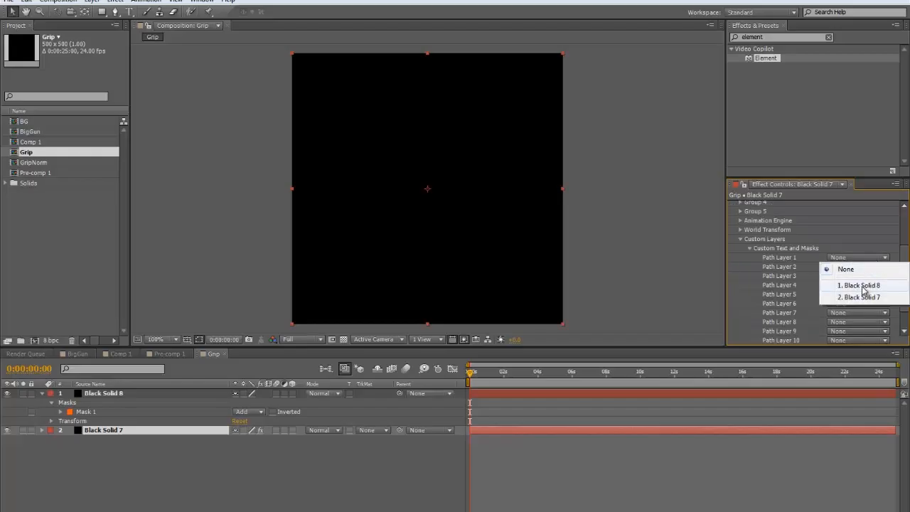
{"action": "left_click", "coordinate": [857, 285]}
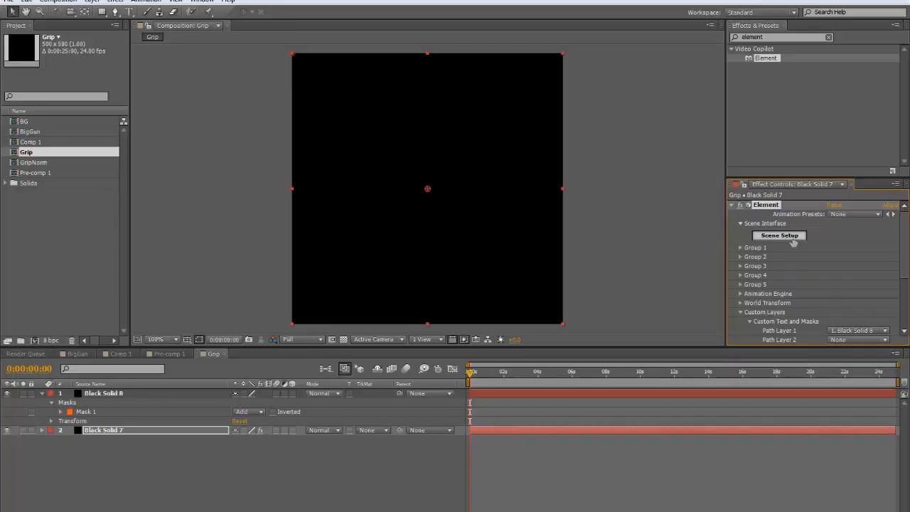
{"action": "left_click", "coordinate": [779, 234]}
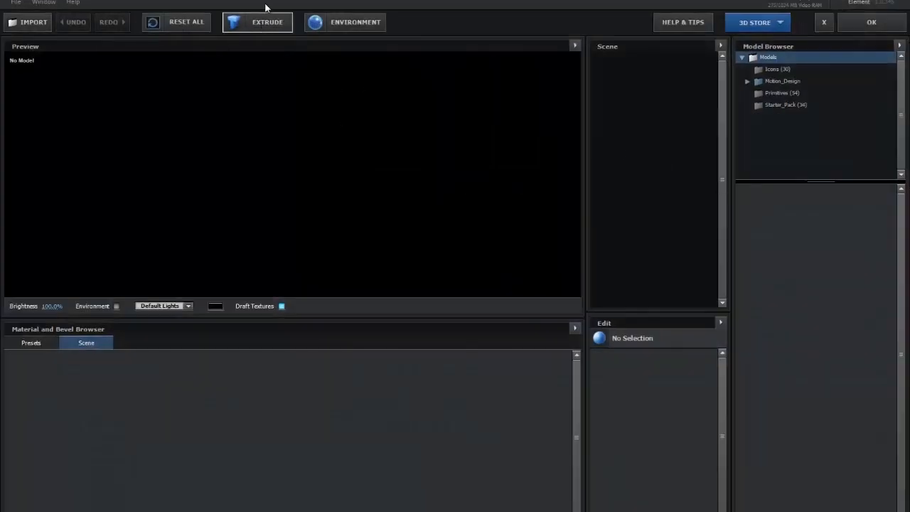
Extrude the custom mask path into a flat slab and orbit the preview to check it.
{"action": "left_click", "coordinate": [257, 23]}
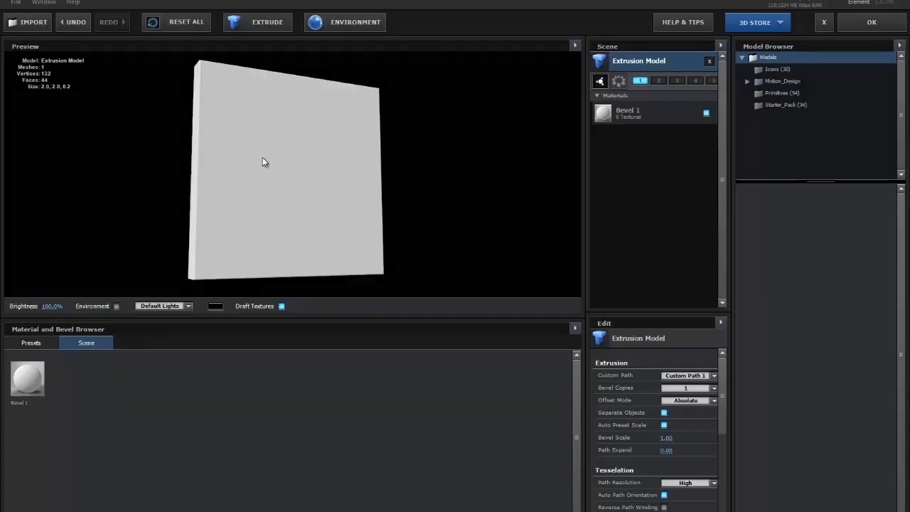
{"action": "left_click_drag", "start_coordinate": [264, 162], "coordinate": [535, 268]}
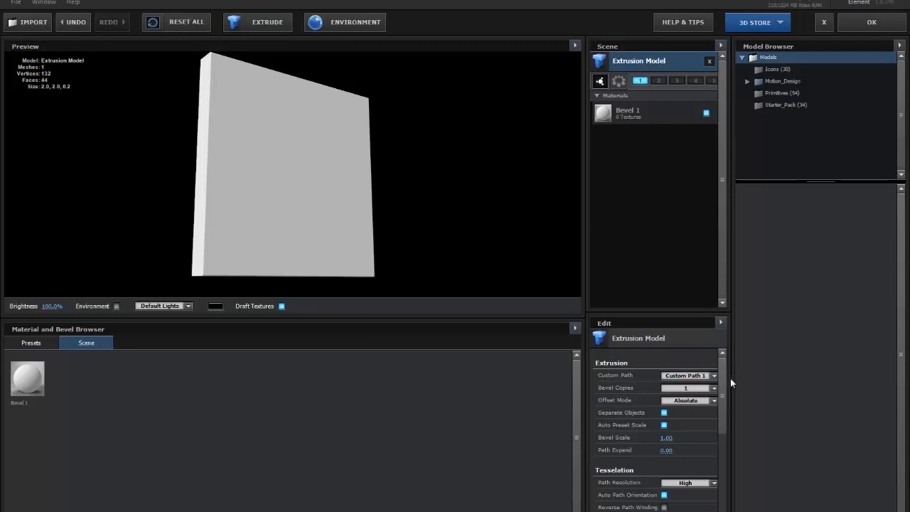
{"action": "mouse_move", "coordinate": [626, 448]}
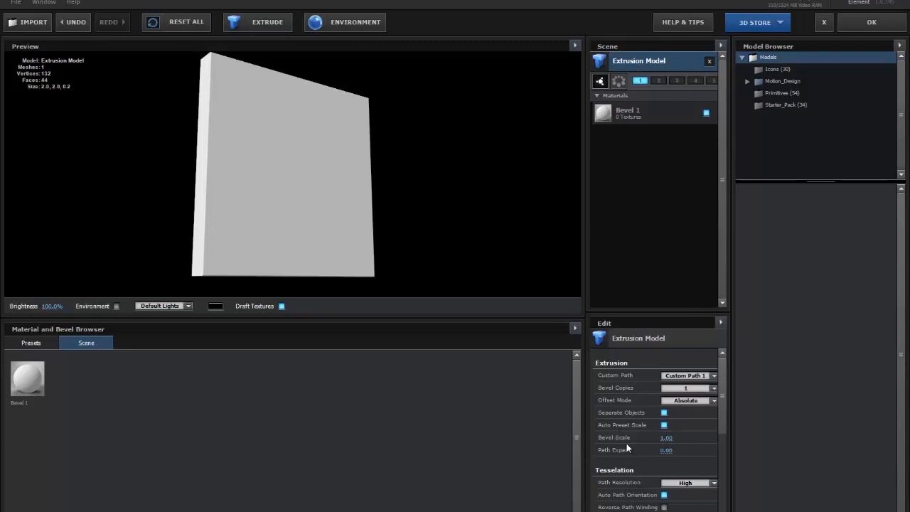
{"action": "mouse_move", "coordinate": [650, 337]}
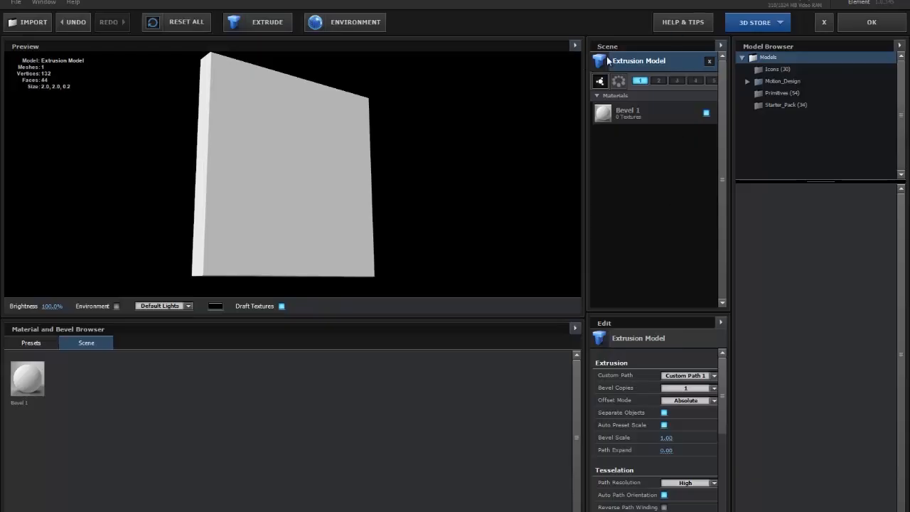
{"action": "mouse_move", "coordinate": [622, 60]}
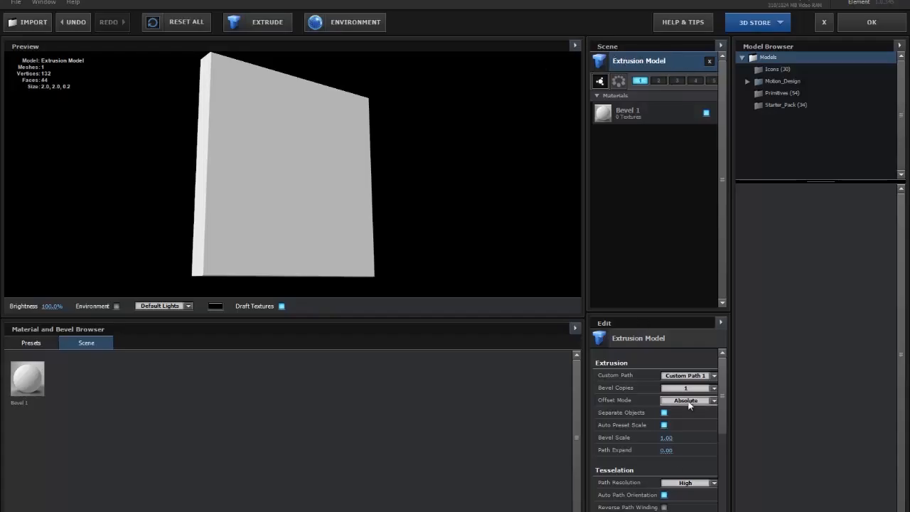
{"action": "mouse_move", "coordinate": [666, 440]}
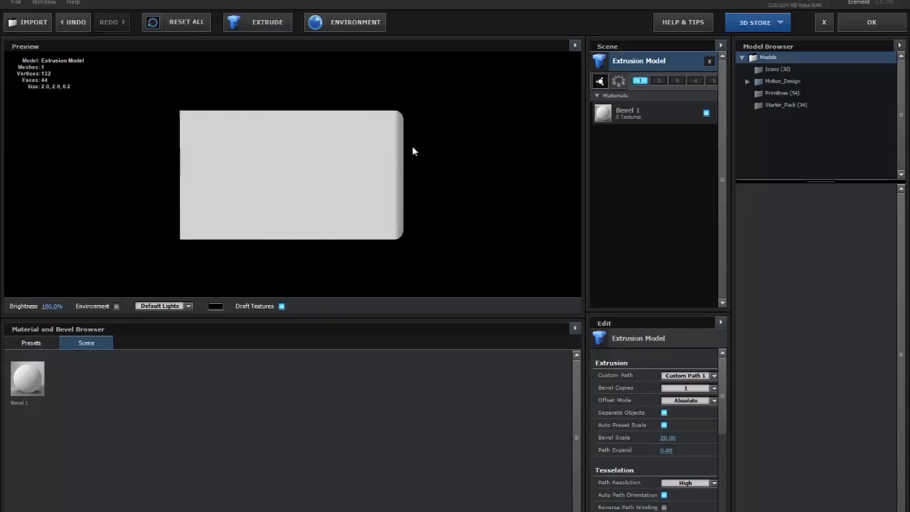
Reshape the slab's bevel curve, edge expansion and depth into a pointed pyramid tile.
{"action": "left_click", "coordinate": [627, 113]}
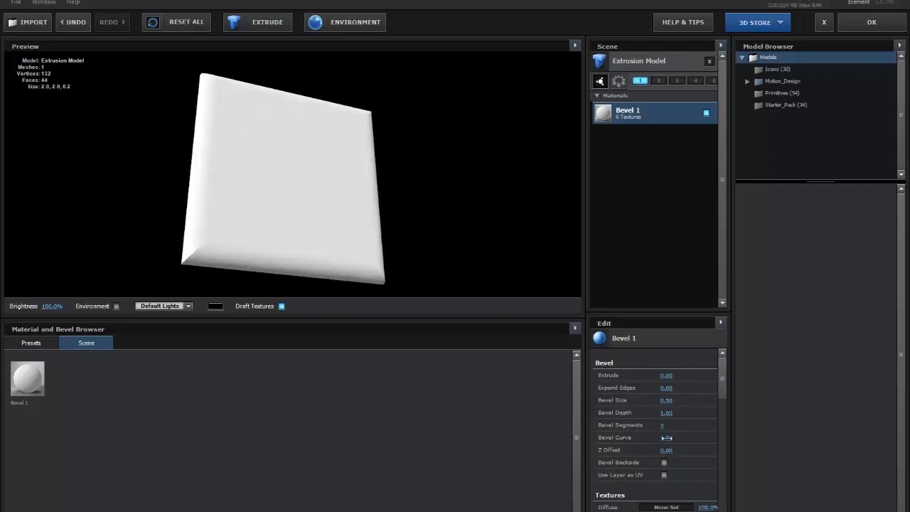
{"action": "triple_click", "coordinate": [669, 437]}
{"action": "type", "text": "0"}
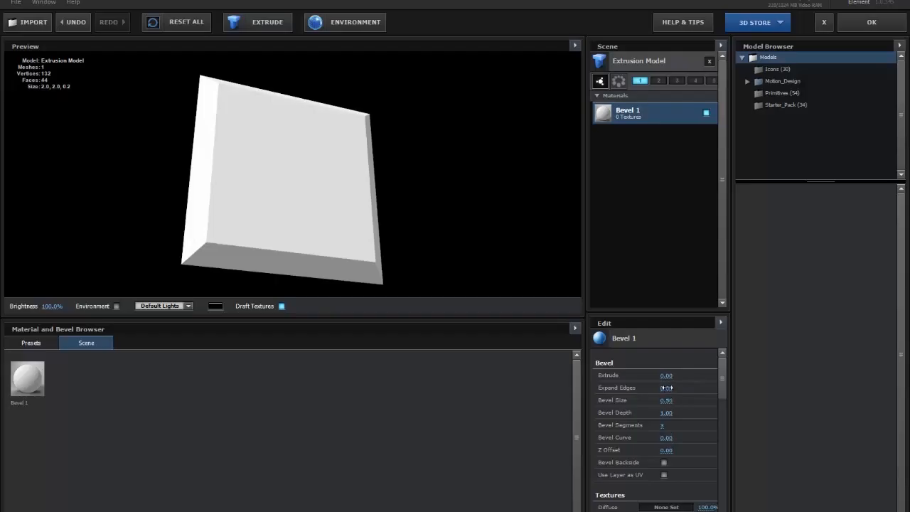
{"action": "left_click_drag", "start_coordinate": [665, 388], "coordinate": [523, 400]}
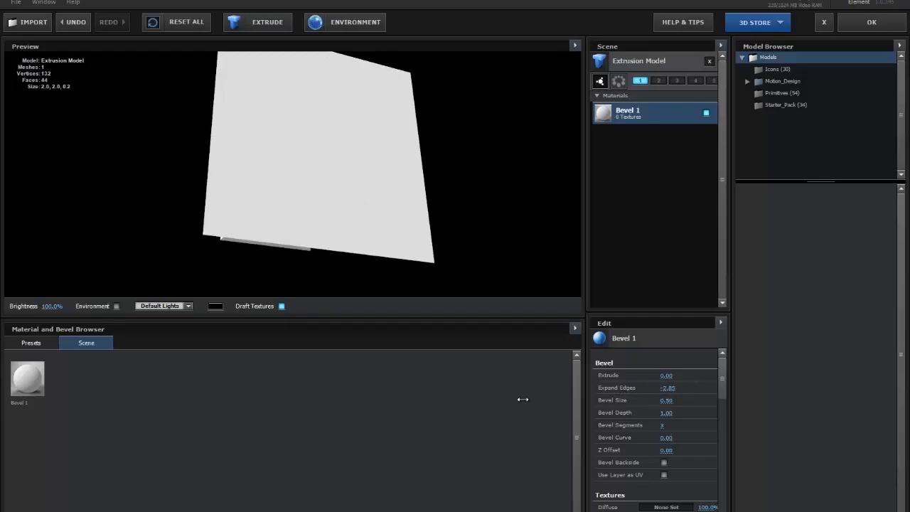
{"action": "left_click_drag", "start_coordinate": [668, 387], "coordinate": [682, 388]}
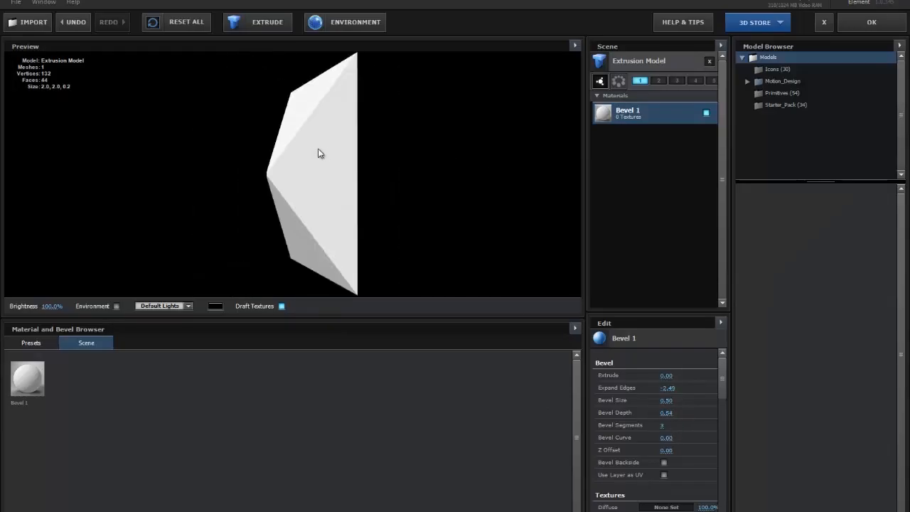
{"action": "left_click_drag", "start_coordinate": [320, 153], "coordinate": [382, 91]}
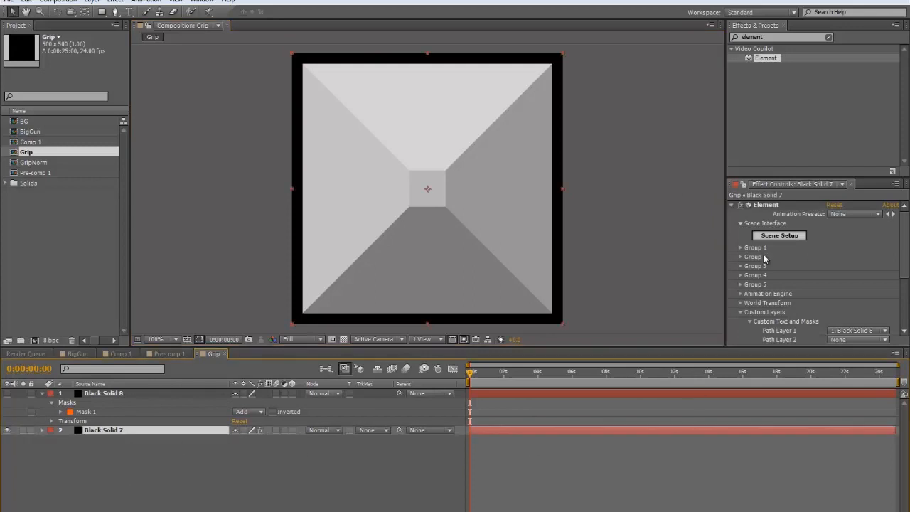
Set Group 1's Replicator Shape to 3D Grid and shrink Particle Size to fit a 3×3 grid.
{"action": "left_click", "coordinate": [740, 247]}
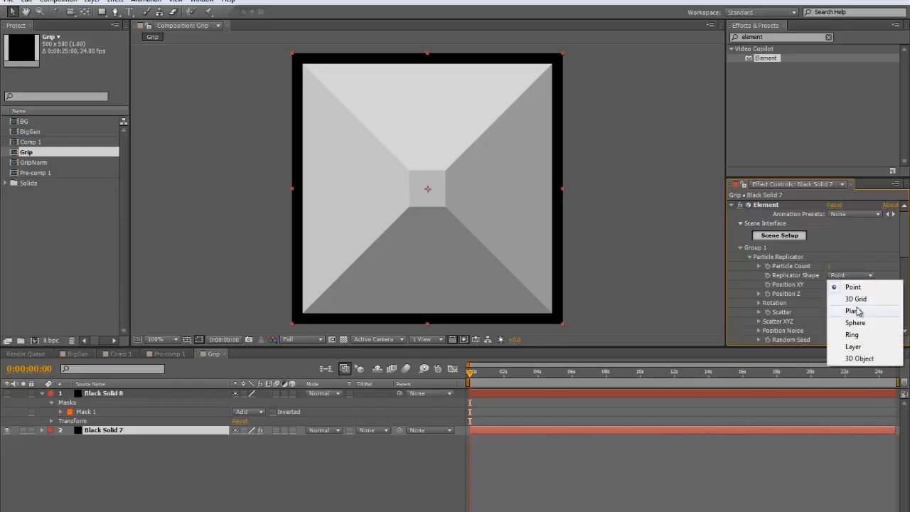
{"action": "left_click", "coordinate": [855, 298]}
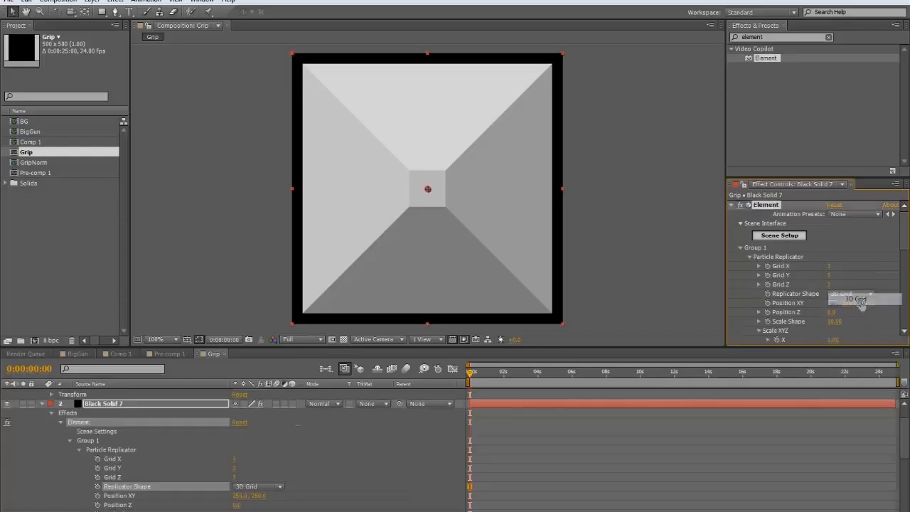
{"action": "left_click", "coordinate": [853, 299]}
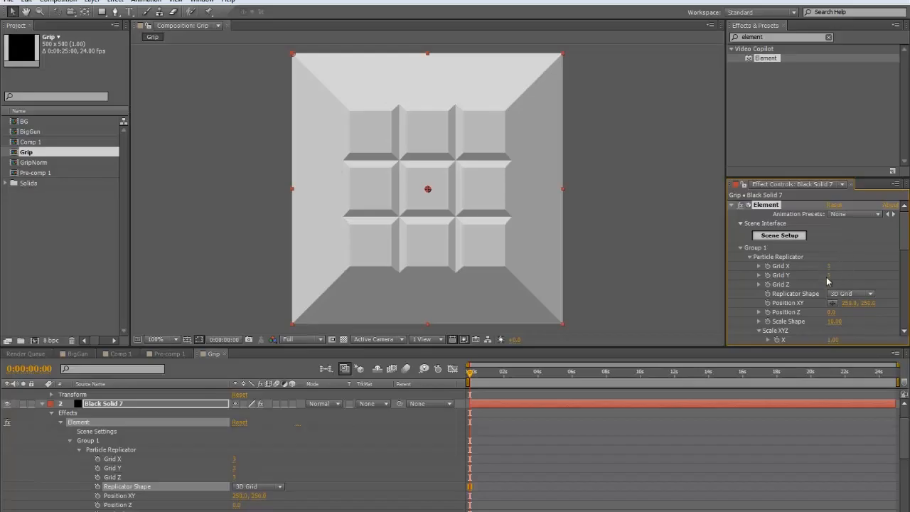
{"action": "mouse_move", "coordinate": [752, 291]}
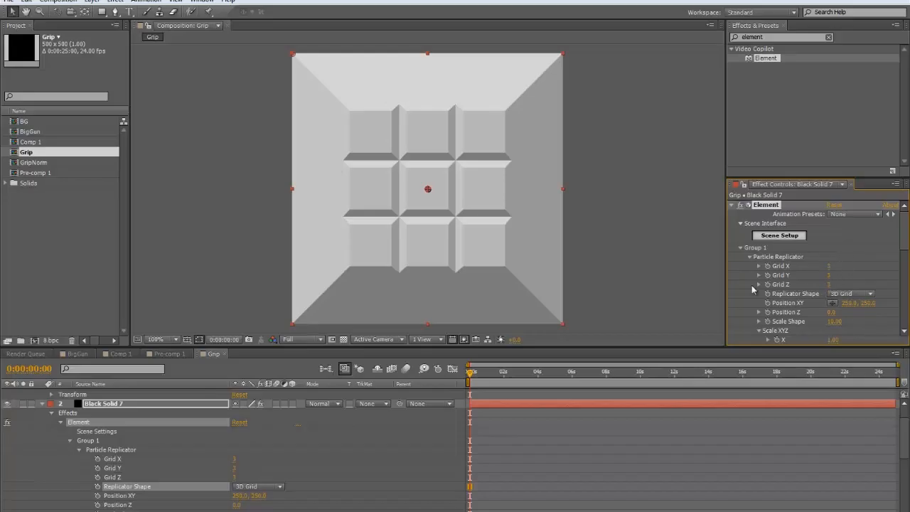
{"action": "left_click", "coordinate": [838, 284]}
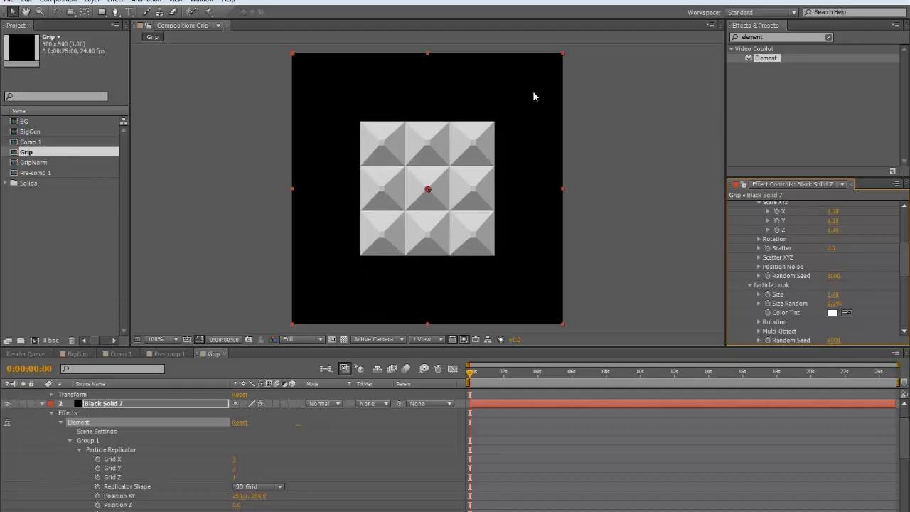
Scrub the Particle Replicator's Rotation Z to 45° to make a diamond layout.
{"action": "left_click", "coordinate": [154, 339]}
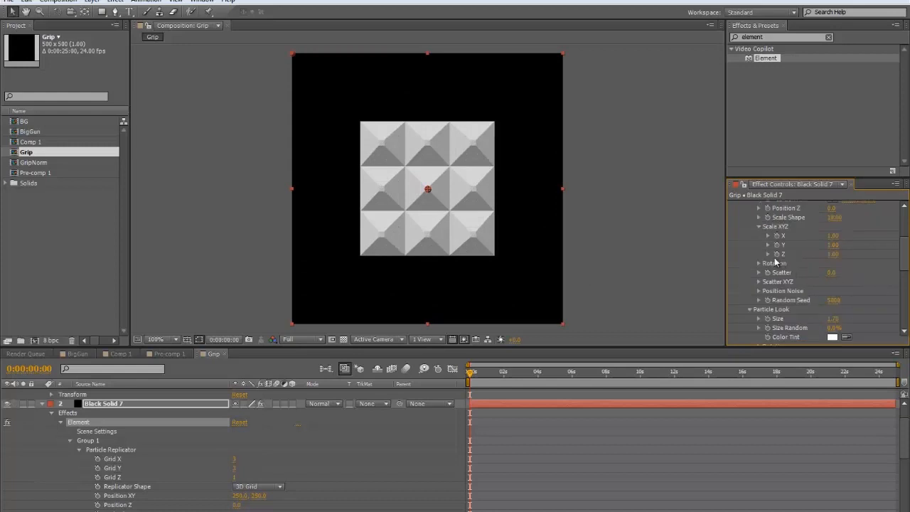
{"action": "left_click", "coordinate": [758, 263]}
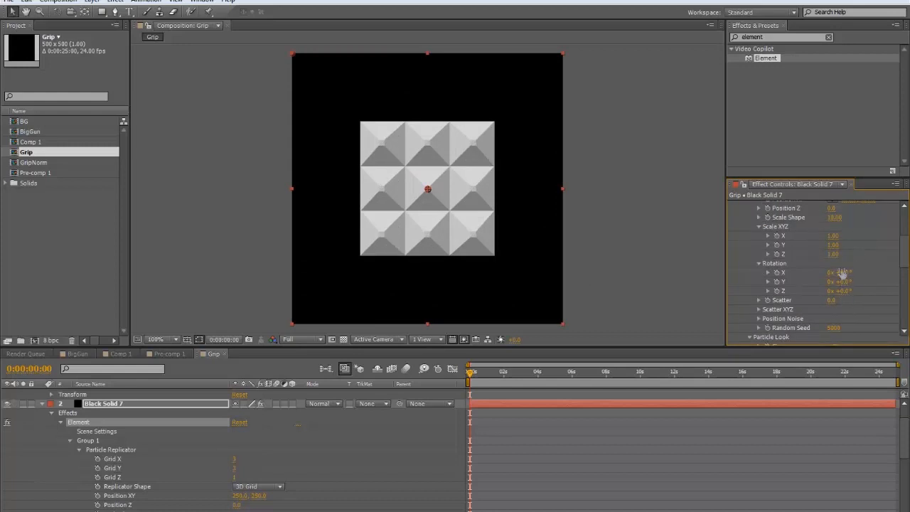
{"action": "left_click_drag", "start_coordinate": [839, 290], "coordinate": [859, 290]}
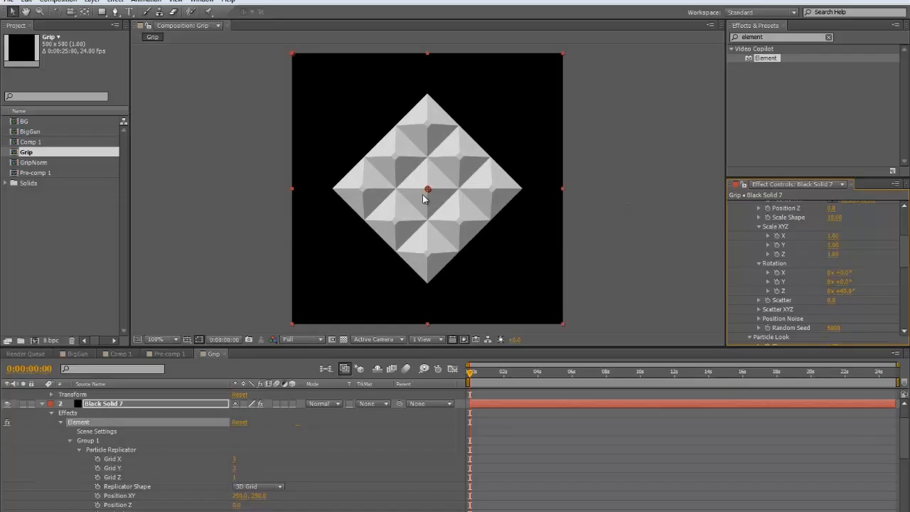
{"action": "scroll", "scroll_direction": "up", "scroll_amount": 3}
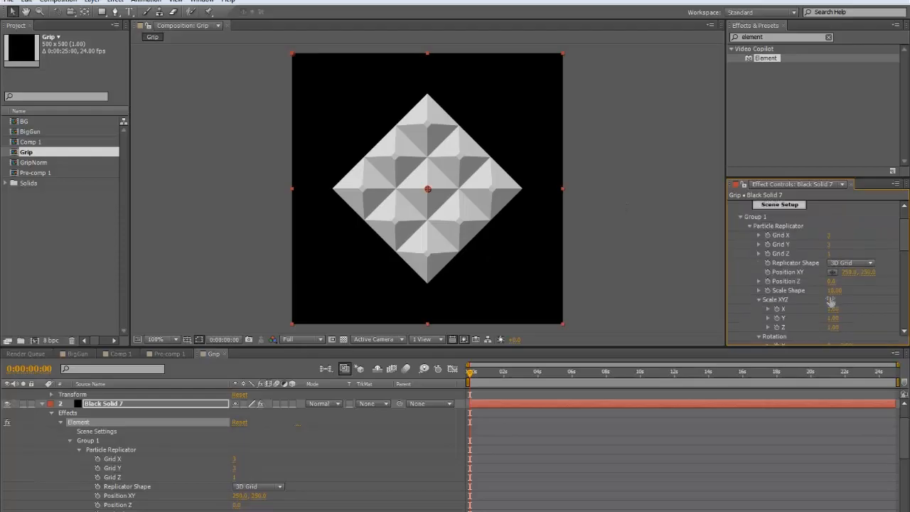
{"action": "scroll", "scroll_direction": "down", "scroll_amount": 3}
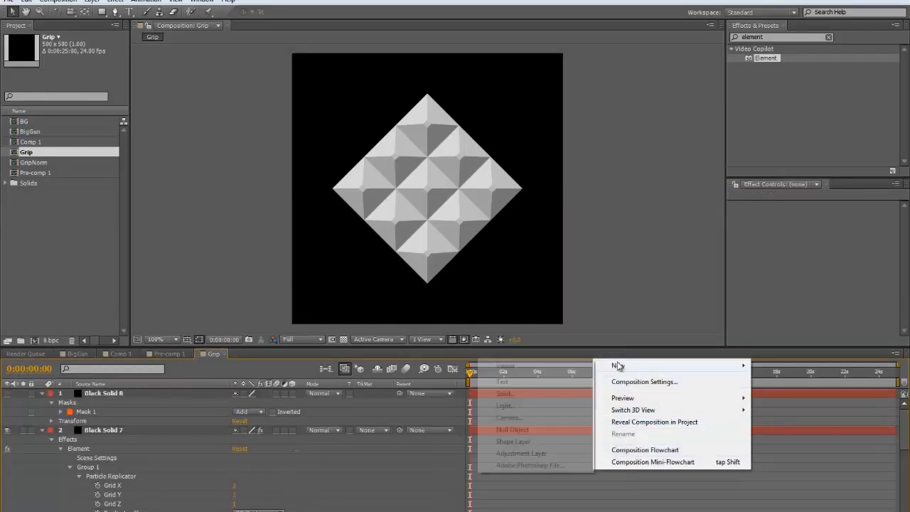
Add Camera 1 to Grip using the 200mm lens preset.
{"action": "left_click", "coordinate": [508, 417]}
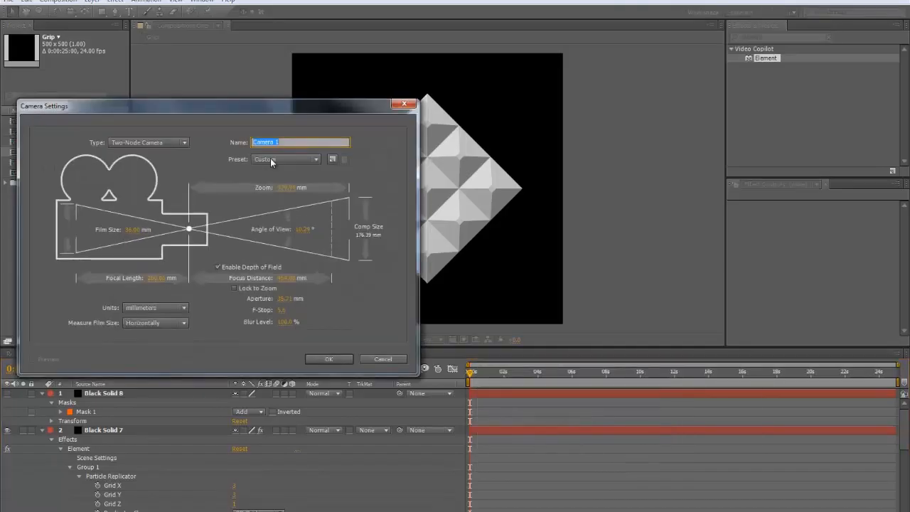
{"action": "left_click", "coordinate": [286, 159]}
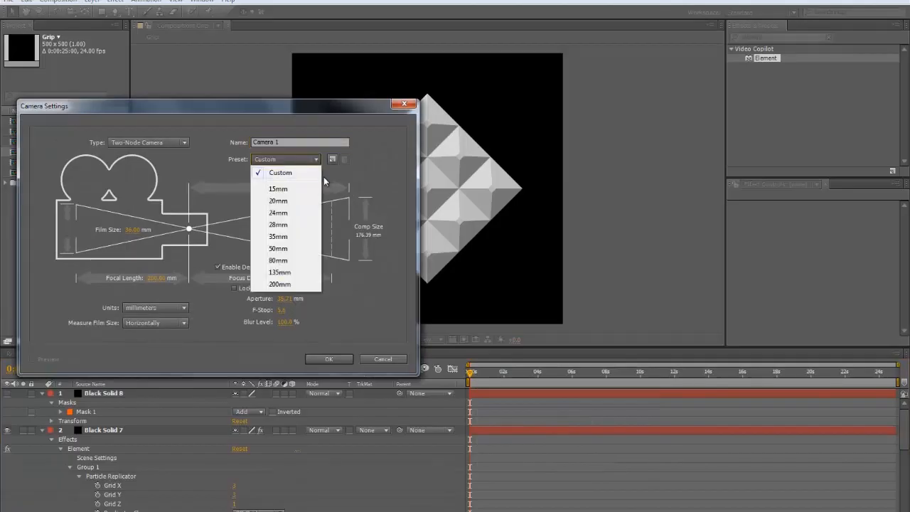
{"action": "left_click", "coordinate": [280, 172]}
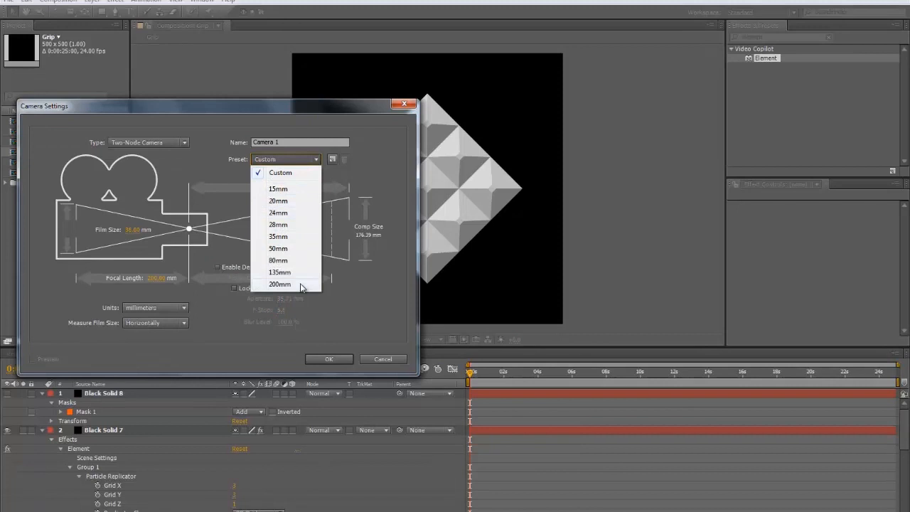
{"action": "left_click", "coordinate": [279, 284]}
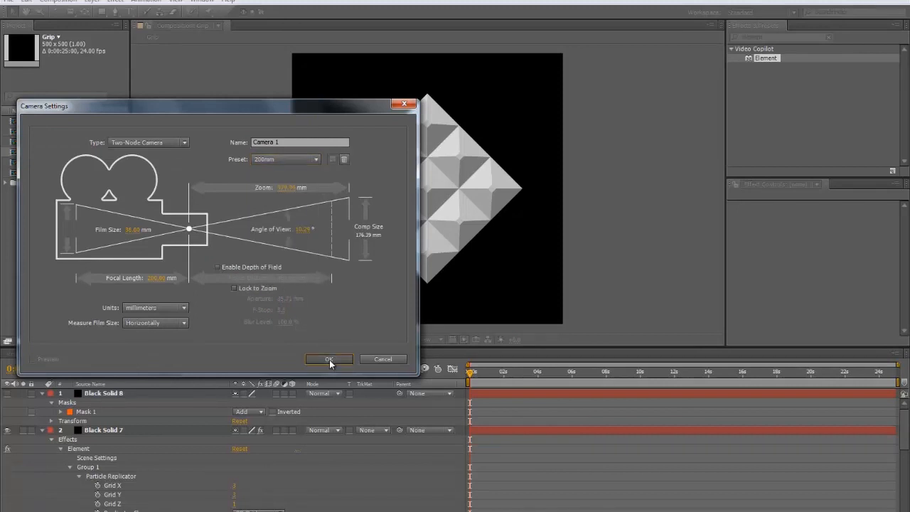
{"action": "left_click", "coordinate": [328, 358]}
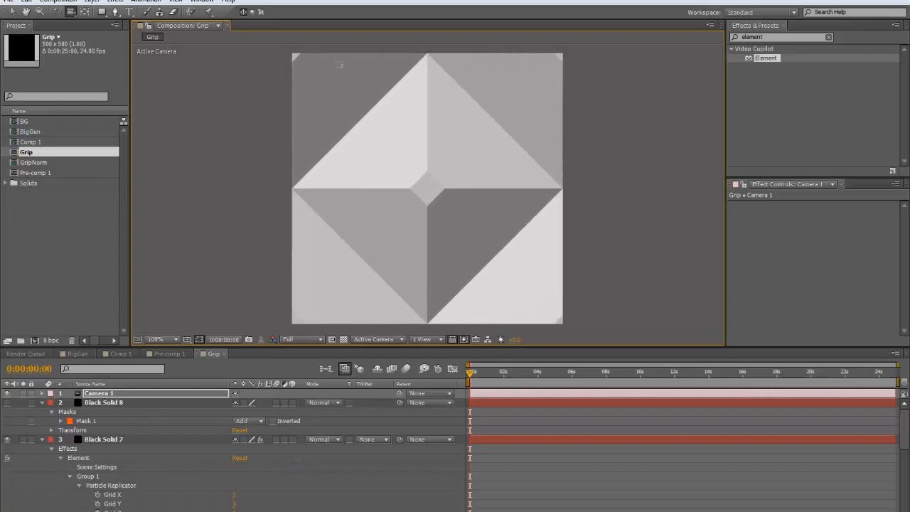
{"action": "mouse_move", "coordinate": [123, 445]}
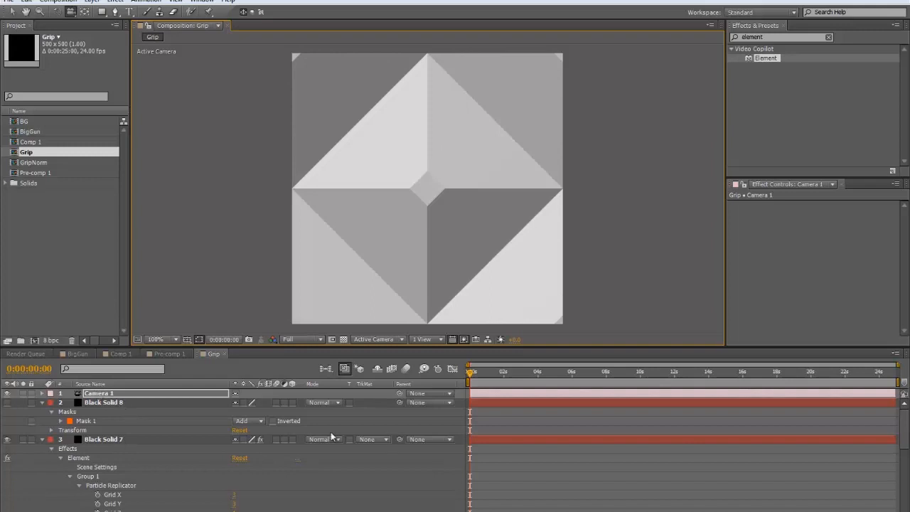
{"action": "left_click", "coordinate": [104, 439]}
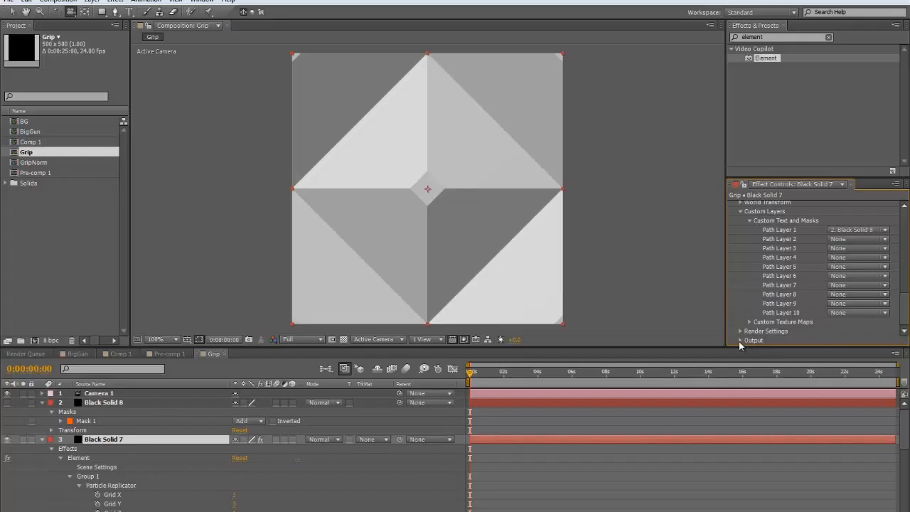
Set Element's Output Show option to Normals, then switch to the BigGun composition.
{"action": "left_click", "coordinate": [860, 313]}
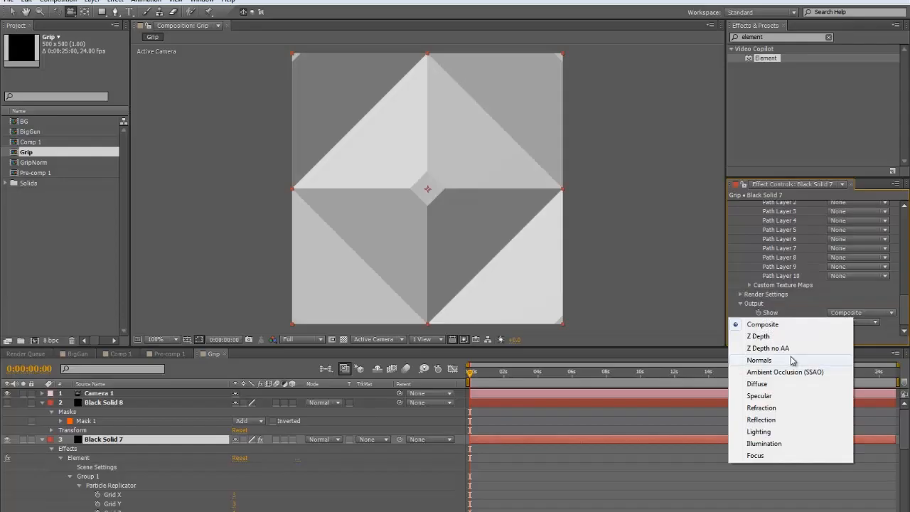
{"action": "left_click", "coordinate": [758, 359]}
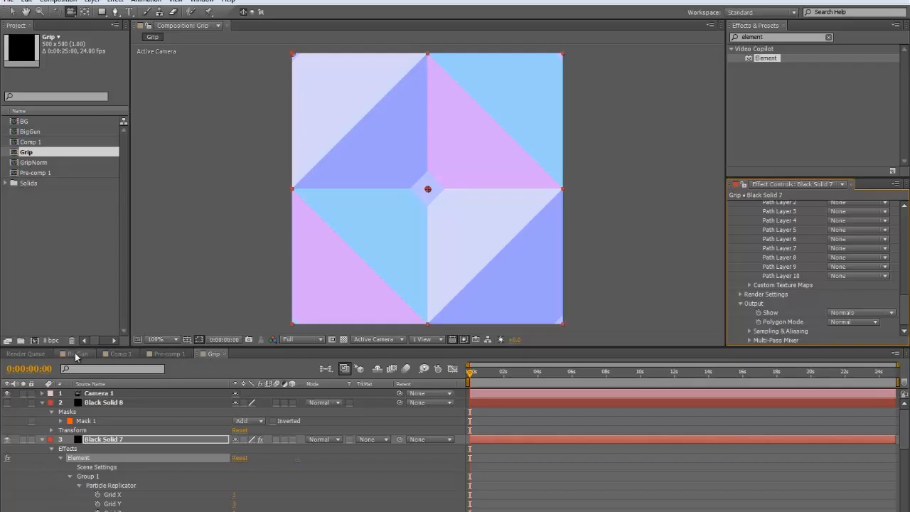
{"action": "left_click", "coordinate": [78, 354]}
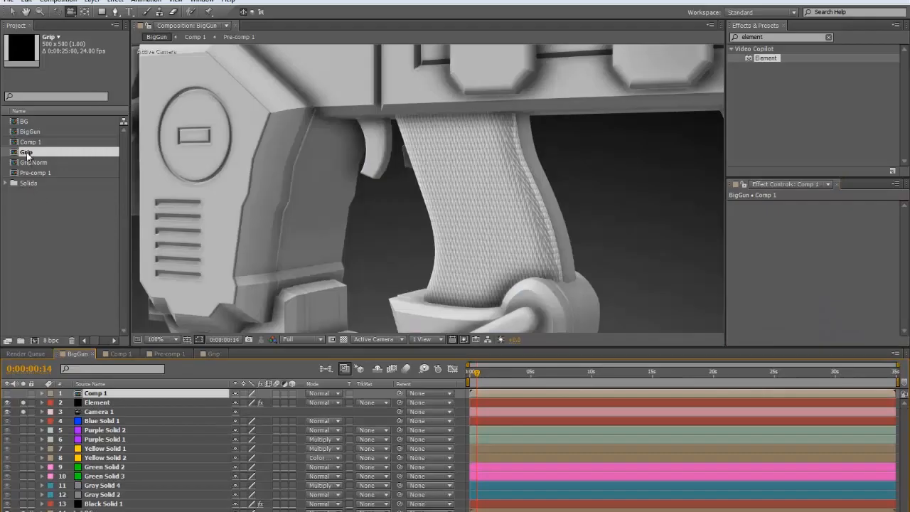
Place the Grip comp into BigGun's timeline and select the Element layer.
{"action": "left_click", "coordinate": [26, 151]}
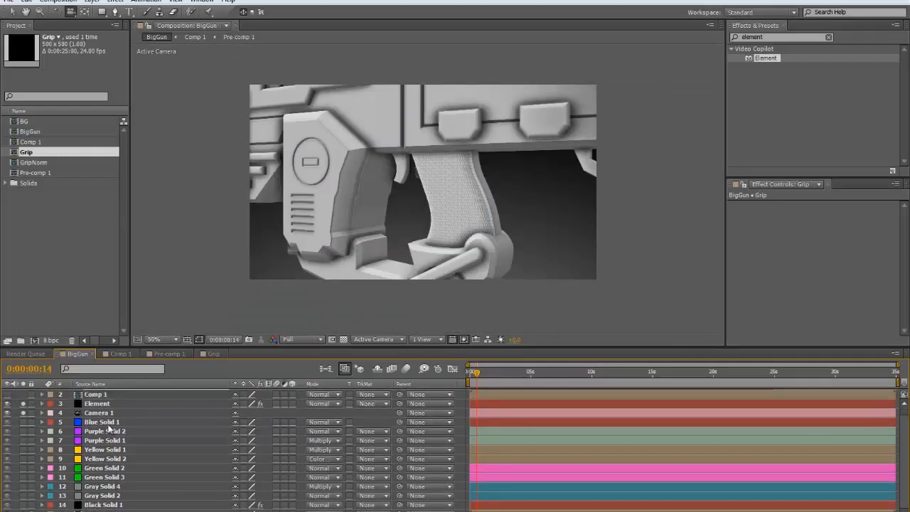
{"action": "left_click", "coordinate": [97, 403]}
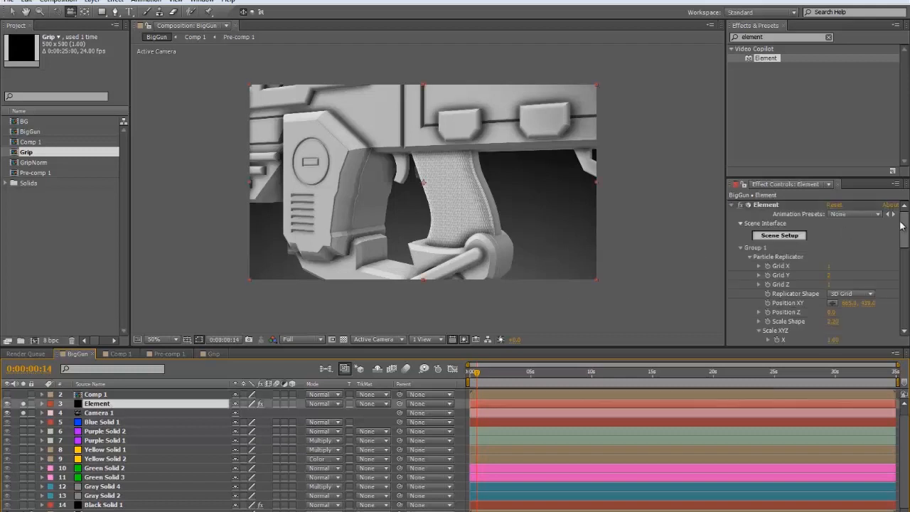
{"action": "scroll", "scroll_direction": "down", "scroll_amount": 3}
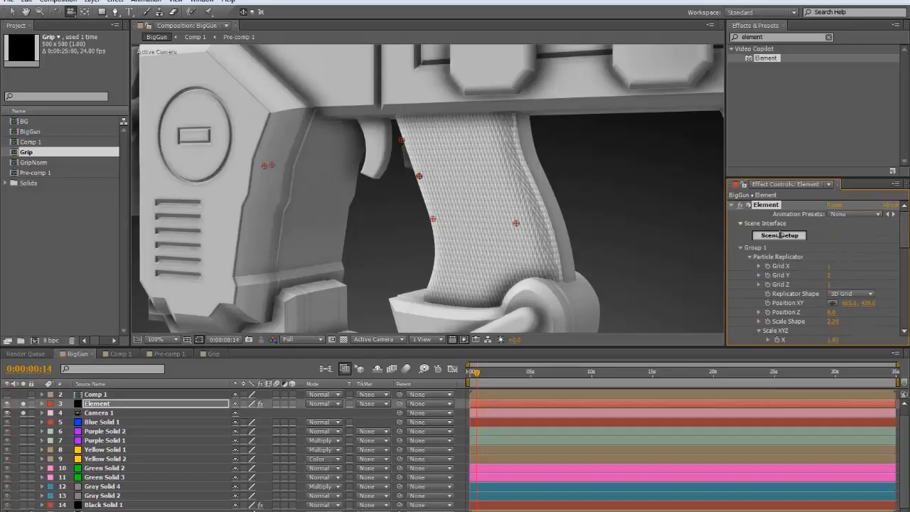
In the gun's Scene Setup, assign Custom Layer 2 [Grip] as the handle's Normal Bump texture.
{"action": "left_click", "coordinate": [778, 235]}
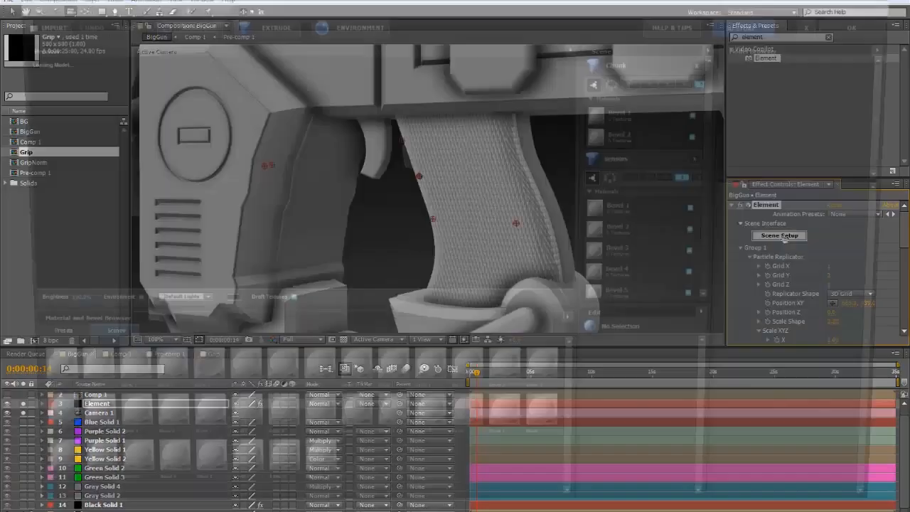
{"action": "left_click", "coordinate": [778, 235]}
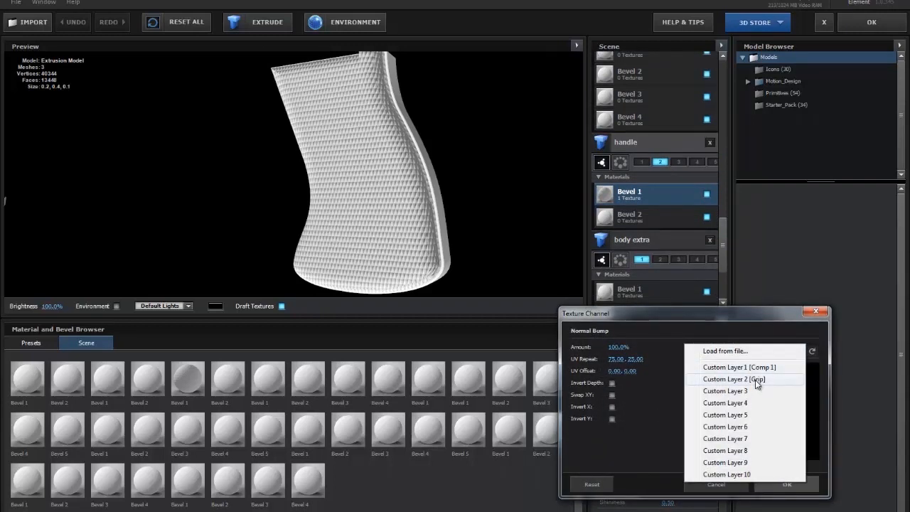
{"action": "left_click", "coordinate": [724, 379]}
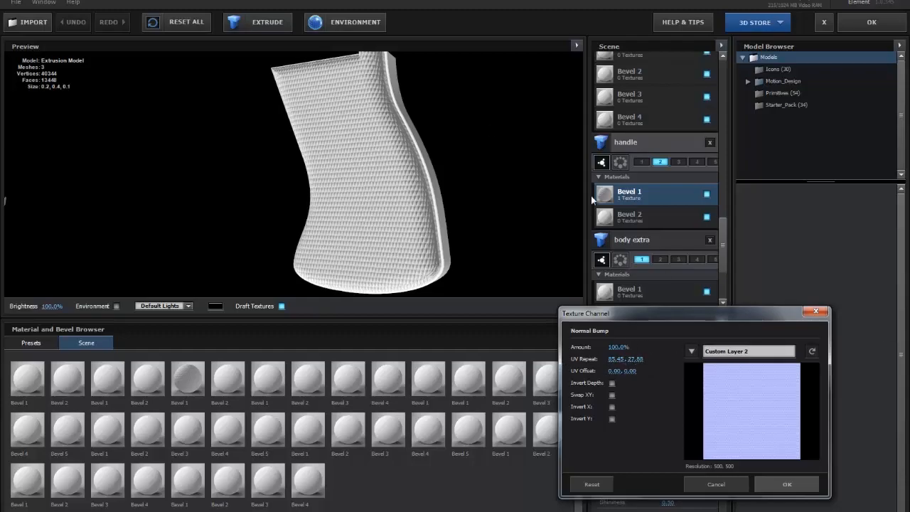
Confirm the normal bump texture and orbit the preview to inspect the diamond-textured handle.
{"action": "left_click", "coordinate": [786, 483]}
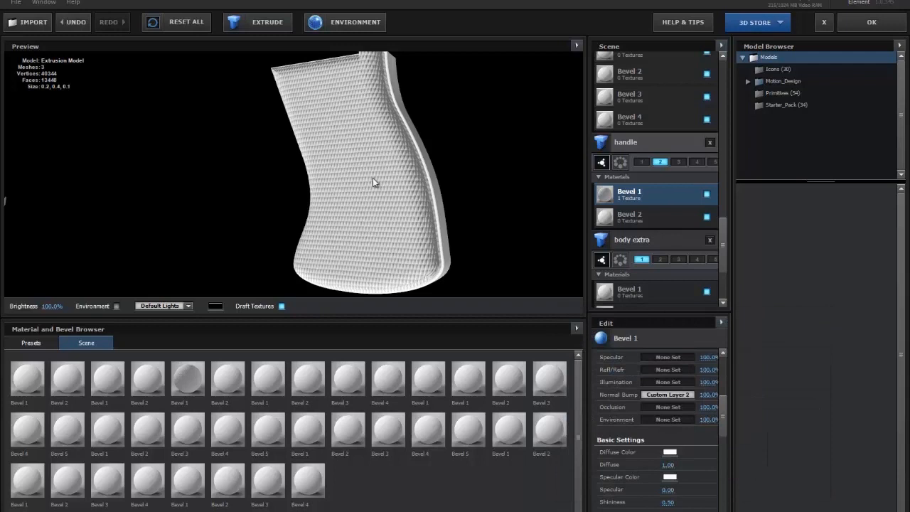
{"action": "left_click_drag", "start_coordinate": [373, 182], "coordinate": [306, 204]}
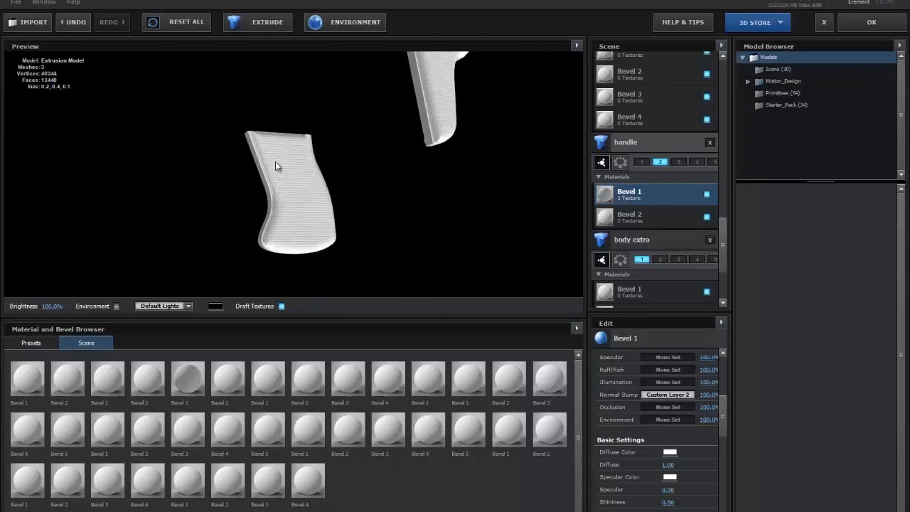
{"action": "mouse_move", "coordinate": [379, 186]}
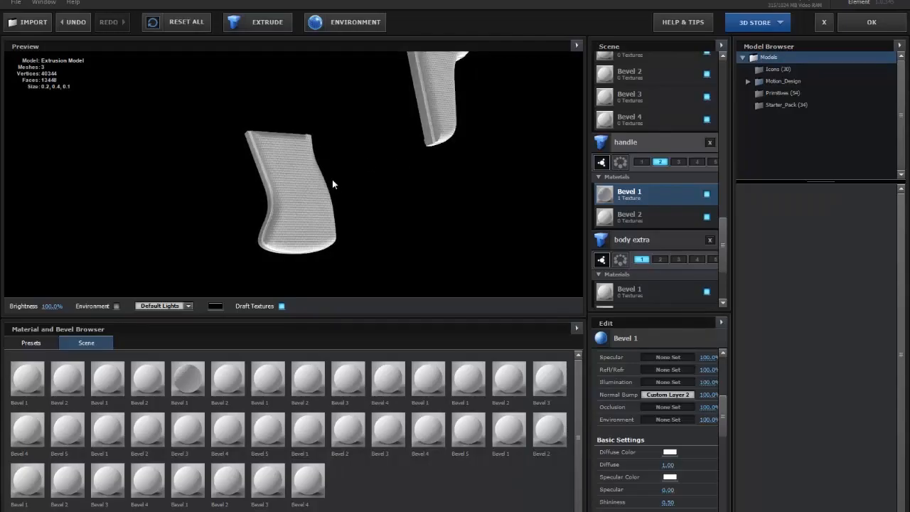
{"action": "left_click_drag", "start_coordinate": [334, 183], "coordinate": [323, 208]}
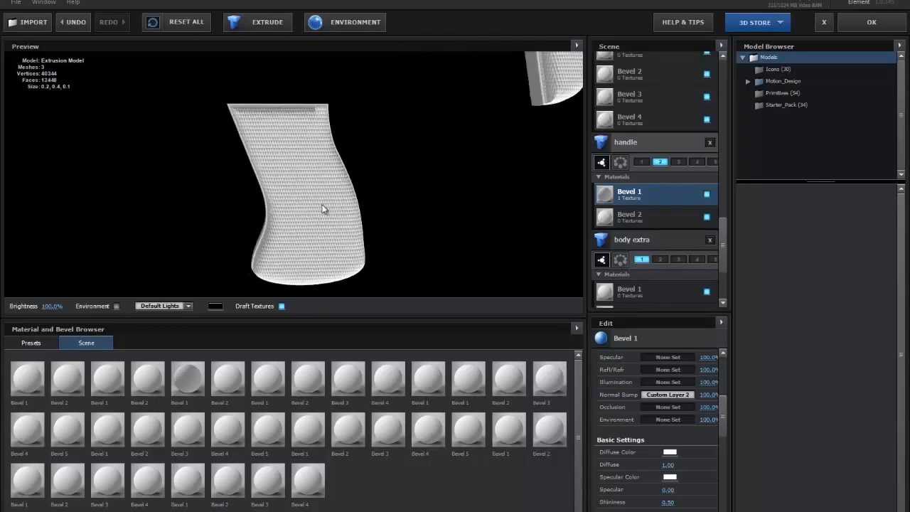
{"action": "left_click_drag", "start_coordinate": [323, 209], "coordinate": [348, 199]}
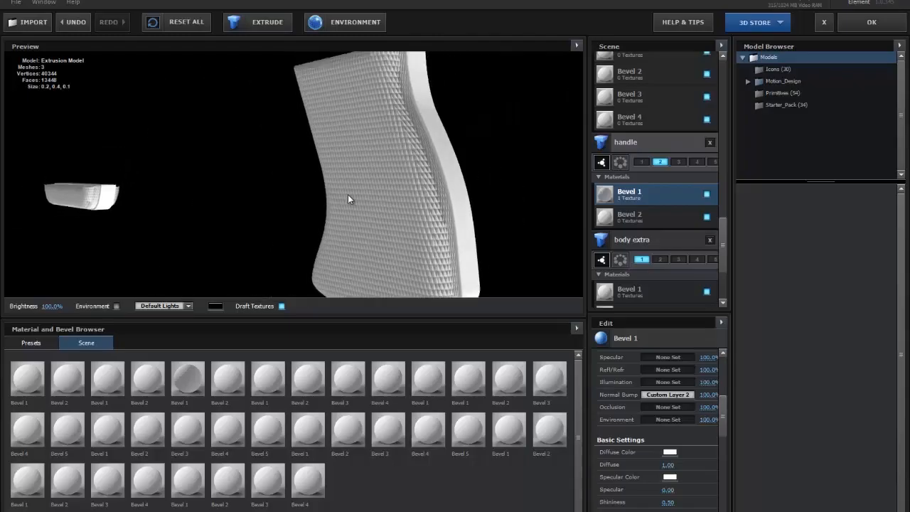
{"action": "left_click_drag", "start_coordinate": [348, 199], "coordinate": [358, 187]}
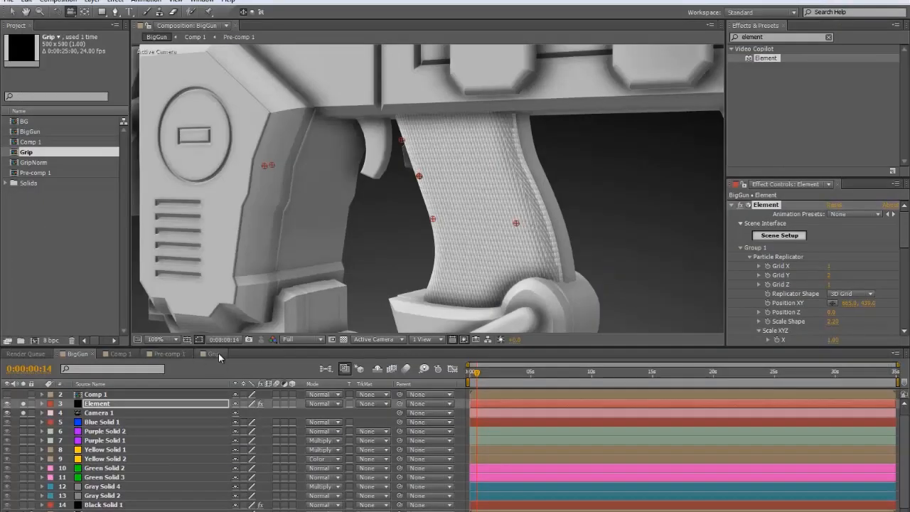
Open the Grip comp and Element 3D Scene Setup for Black Solid 7.
{"action": "left_click", "coordinate": [211, 354]}
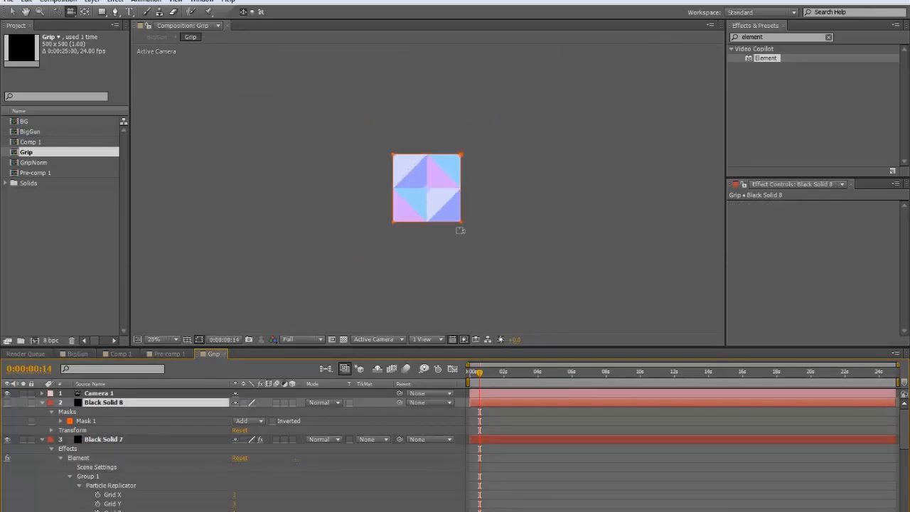
{"action": "left_click", "coordinate": [155, 339]}
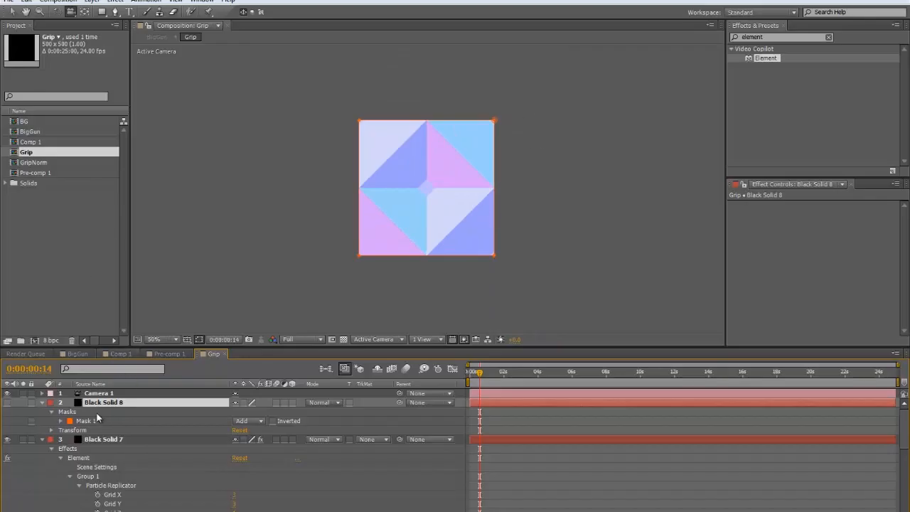
{"action": "mouse_move", "coordinate": [6, 401]}
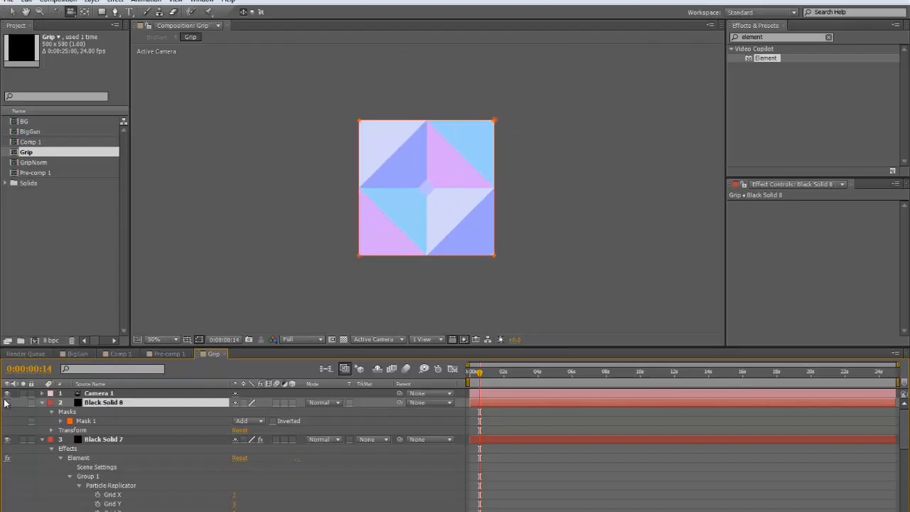
{"action": "left_click", "coordinate": [104, 438]}
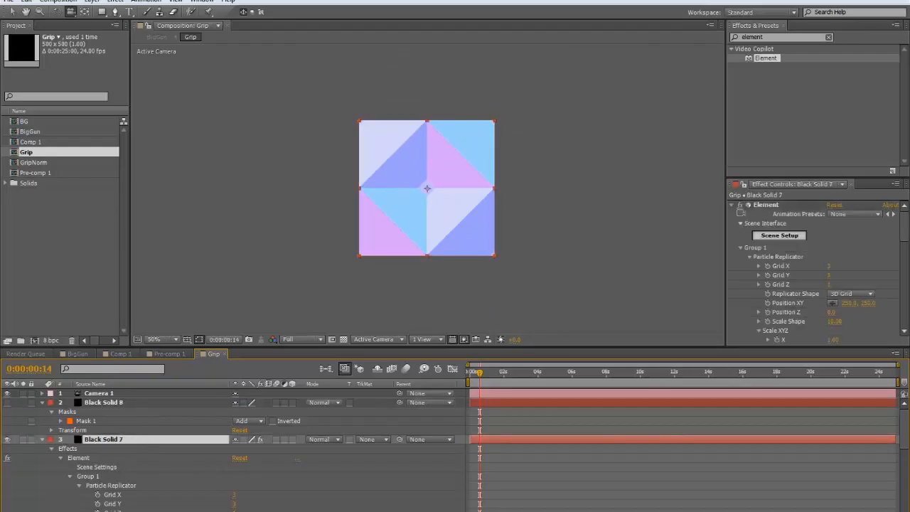
{"action": "left_click", "coordinate": [779, 235]}
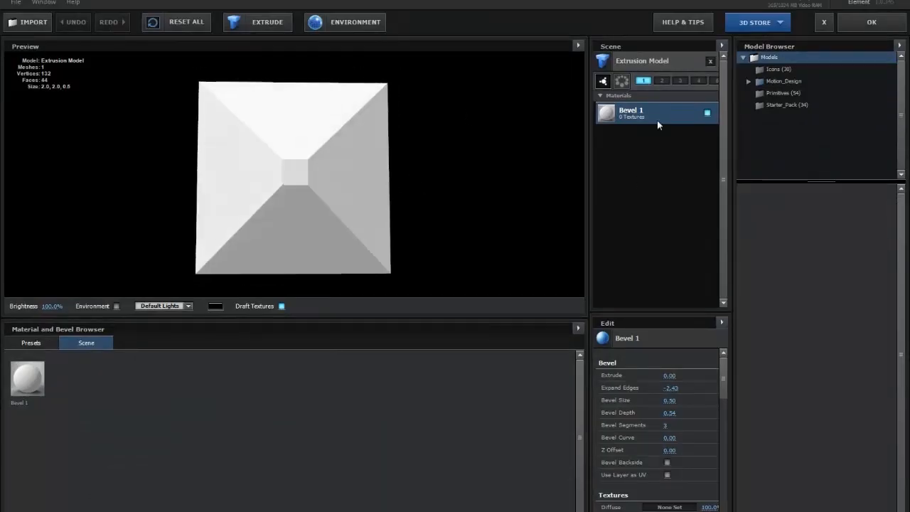
Add a sphere primitive from the shapes library to replace the pyramid tile.
{"action": "left_click", "coordinate": [782, 93]}
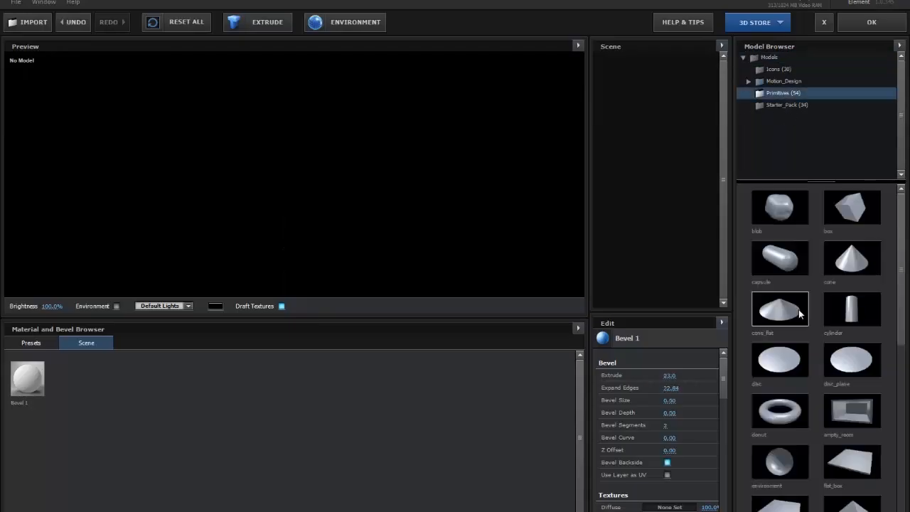
{"action": "scroll", "scroll_direction": "down", "scroll_amount": 3}
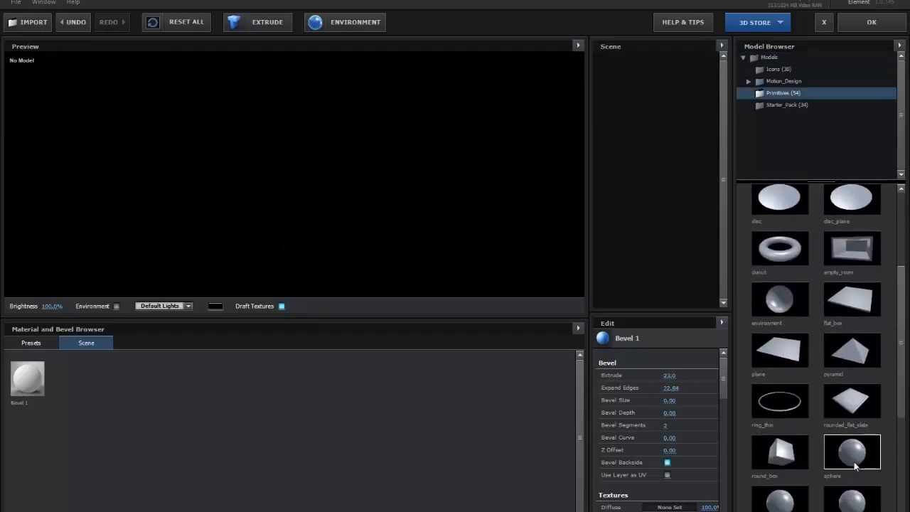
{"action": "double_click", "coordinate": [851, 453]}
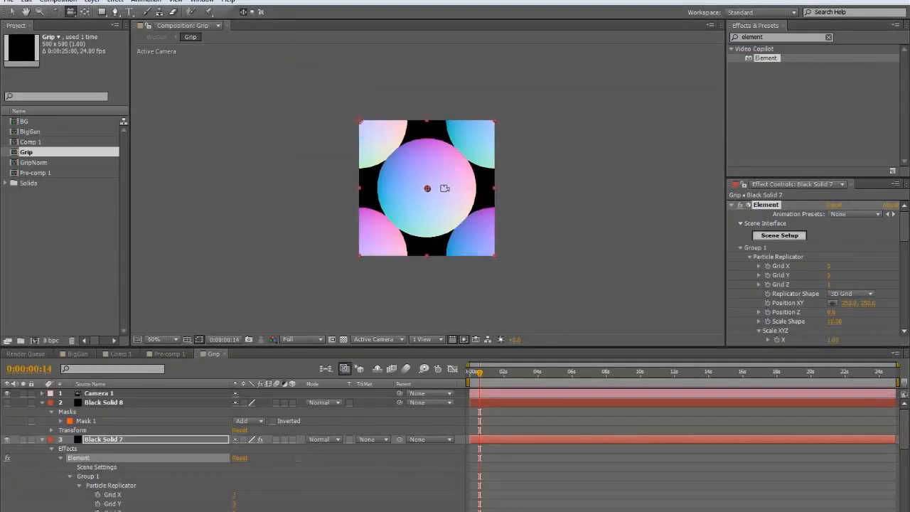
{"action": "scroll", "scroll_direction": "down", "scroll_amount": 3}
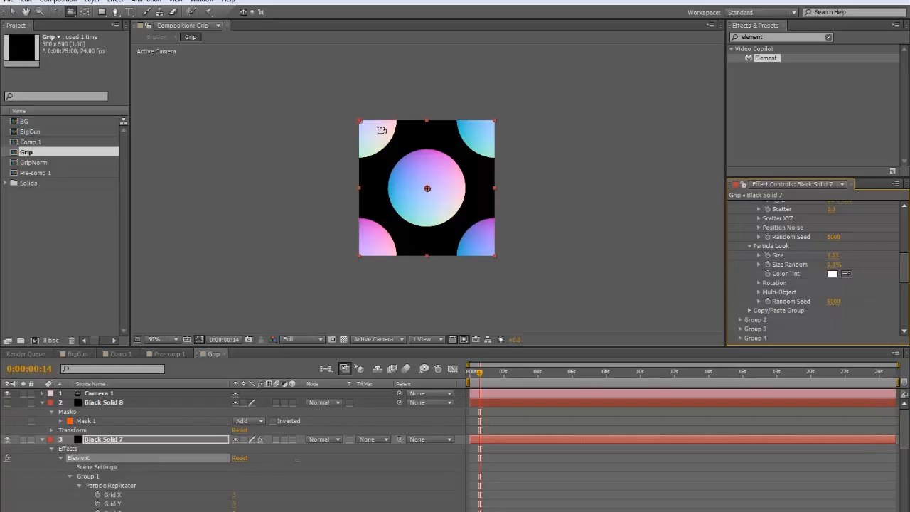
{"action": "mouse_move", "coordinate": [524, 401]}
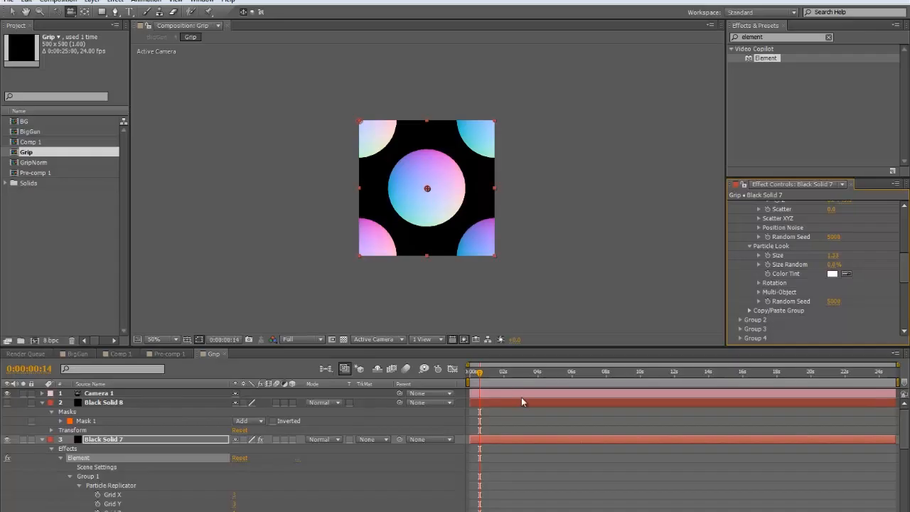
Add a new lavender solid layer to the Grip comp, sampling its colour with the eyedropper.
{"action": "right_click", "coordinate": [523, 402]}
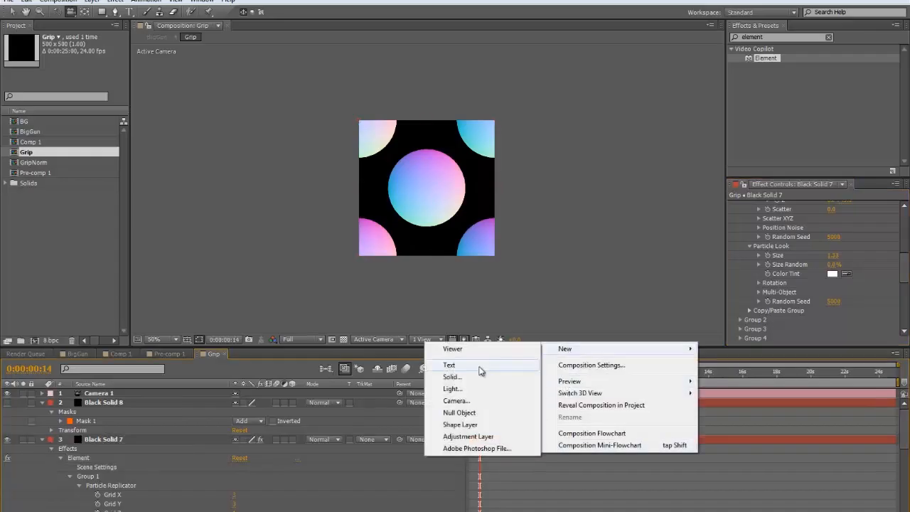
{"action": "left_click", "coordinate": [452, 376]}
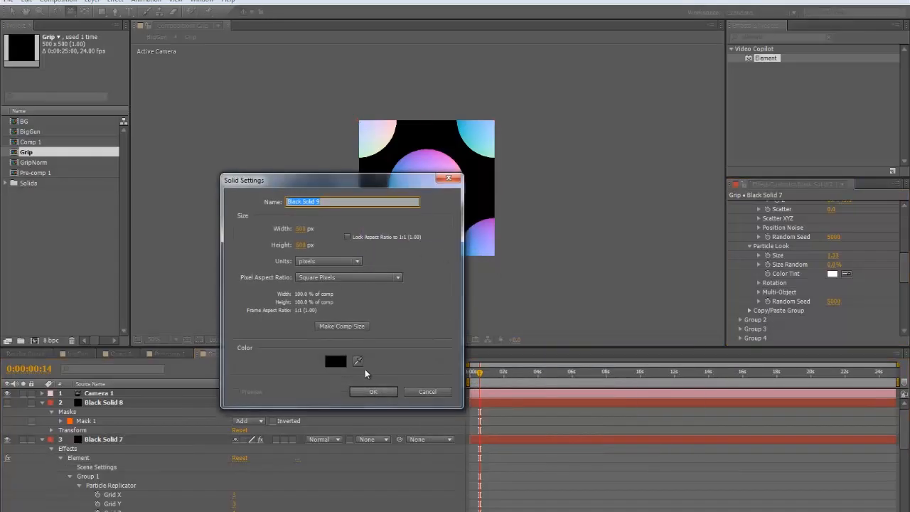
{"action": "left_click_drag", "start_coordinate": [341, 180], "coordinate": [238, 150]}
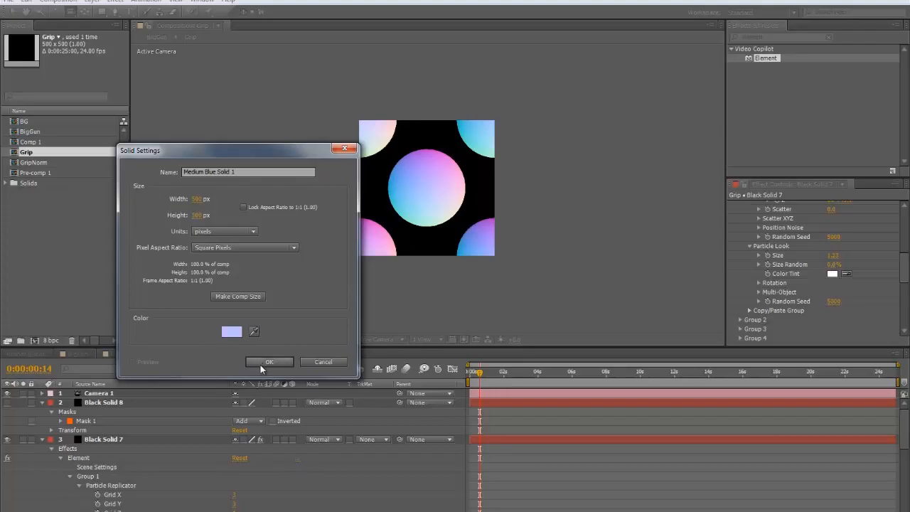
{"action": "left_click", "coordinate": [269, 362]}
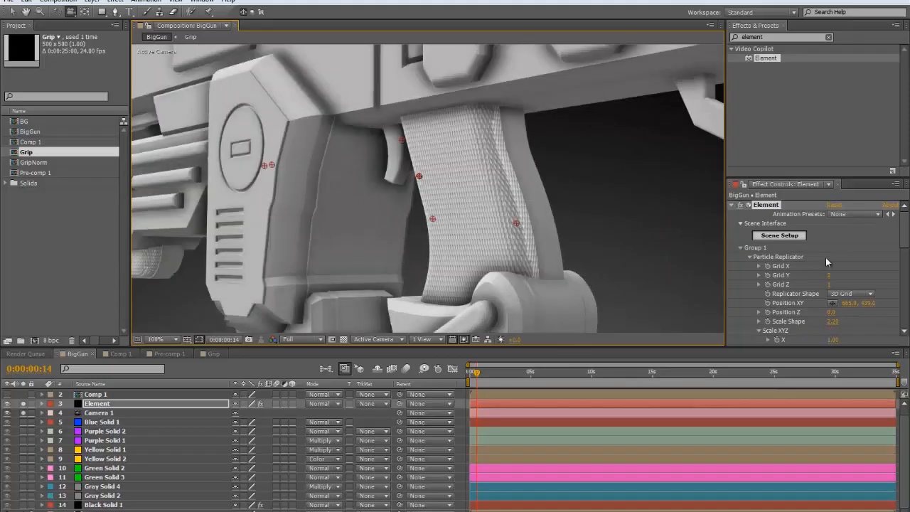
Set the handle's Normal Bump UV Repeat to 20 in Element Scene Setup and apply.
{"action": "left_click", "coordinate": [778, 235]}
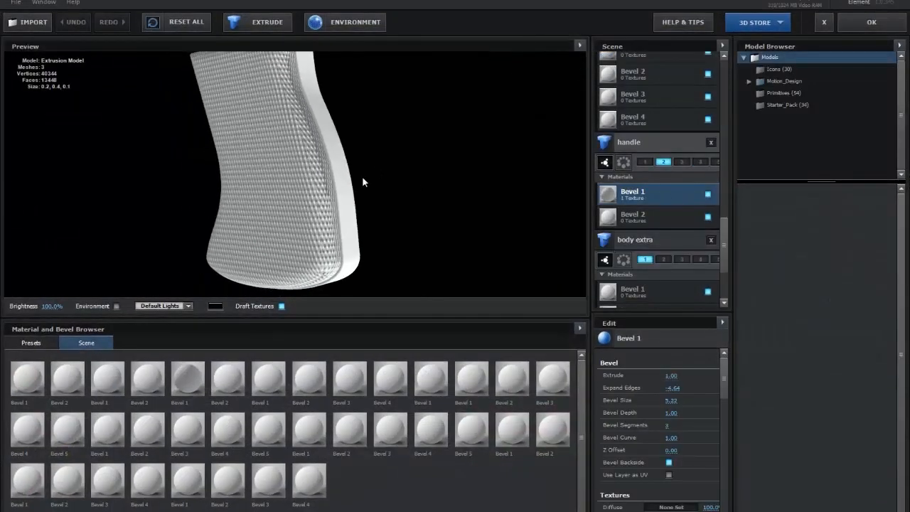
{"action": "left_click_drag", "start_coordinate": [284, 171], "coordinate": [306, 171]}
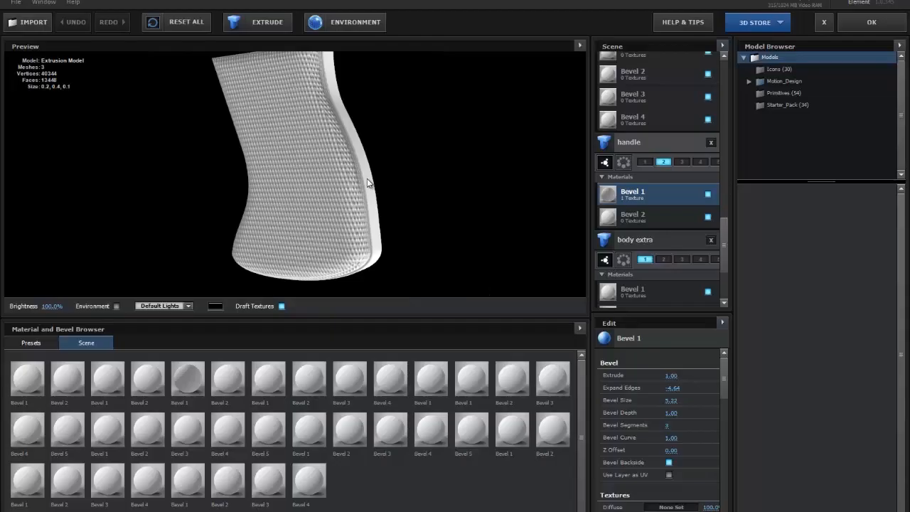
{"action": "mouse_move", "coordinate": [669, 222]}
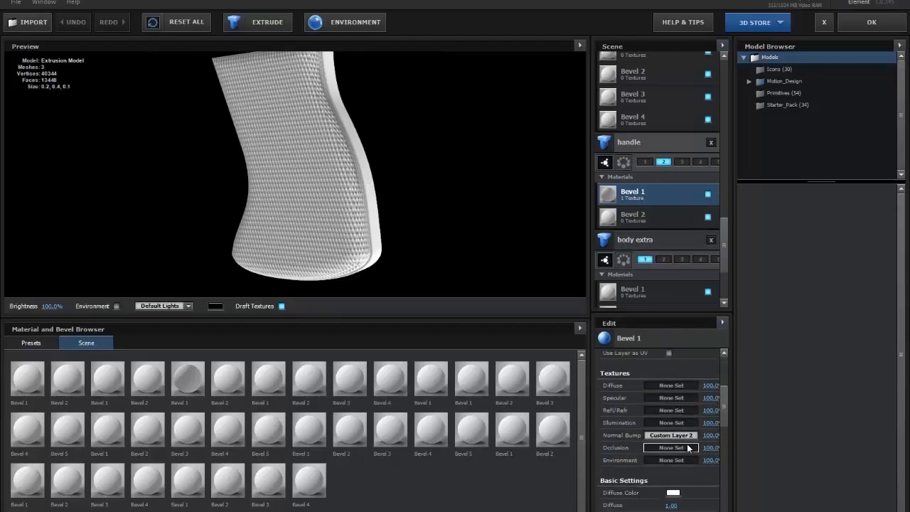
{"action": "left_click", "coordinate": [670, 435]}
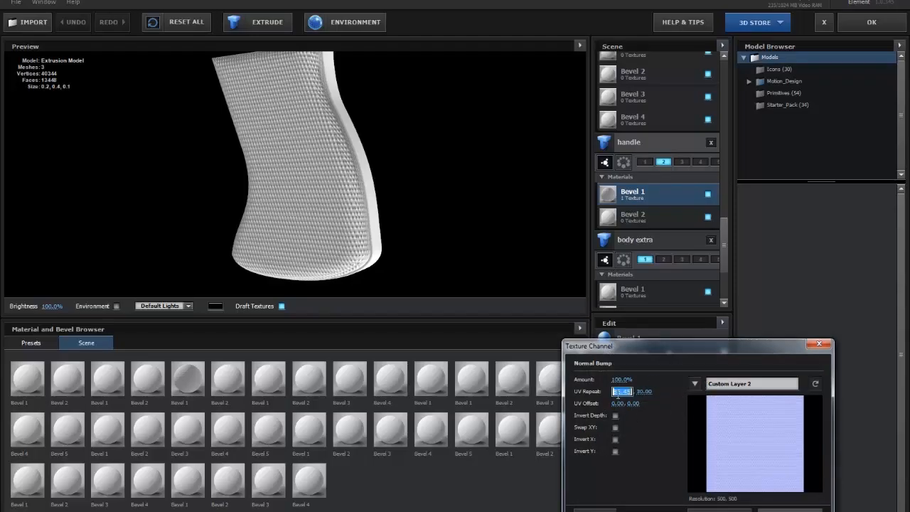
{"action": "type", "text": "20"}
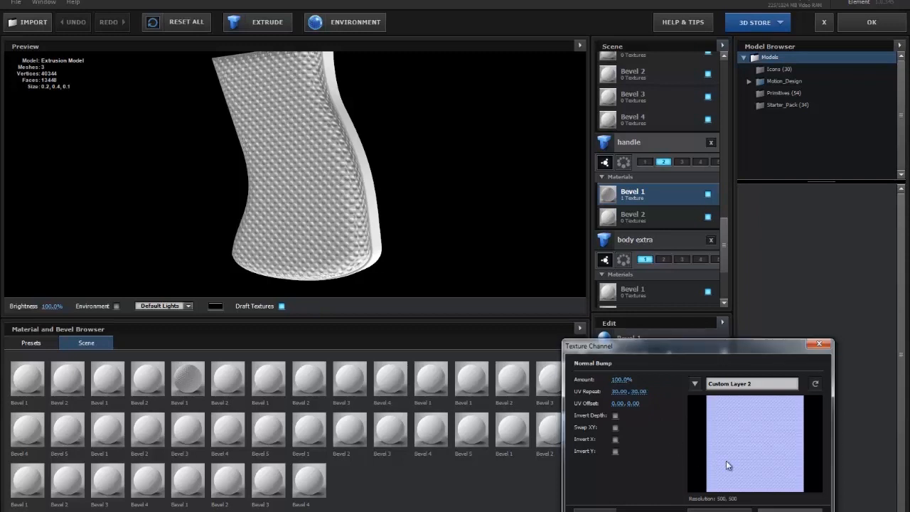
{"action": "left_click", "coordinate": [614, 415]}
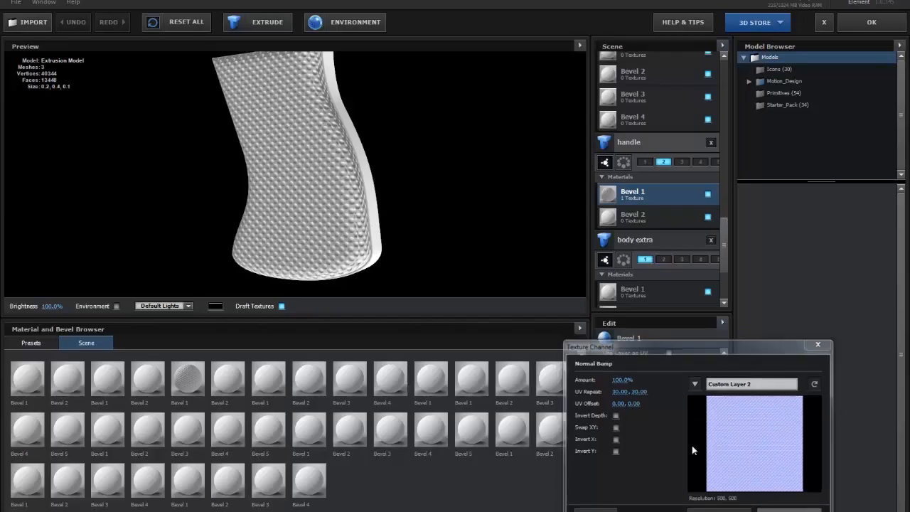
{"action": "left_click", "coordinate": [817, 344]}
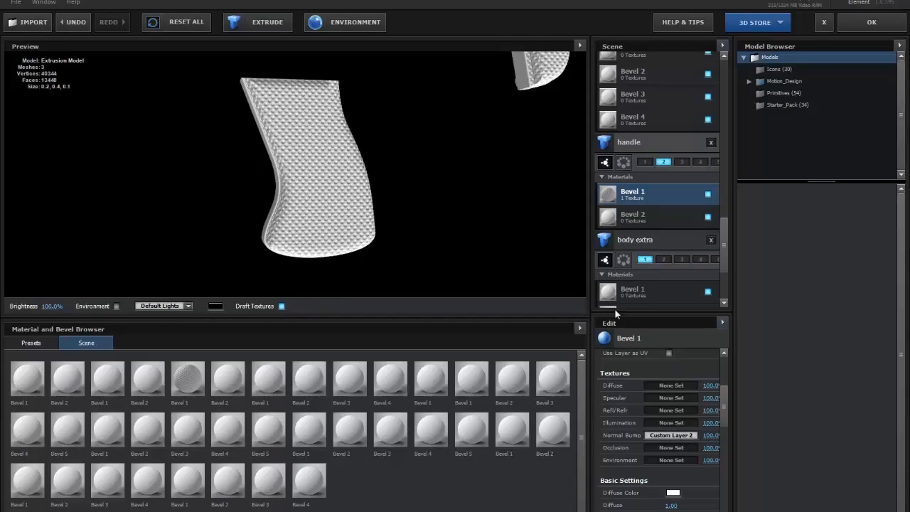
{"action": "left_click", "coordinate": [670, 435]}
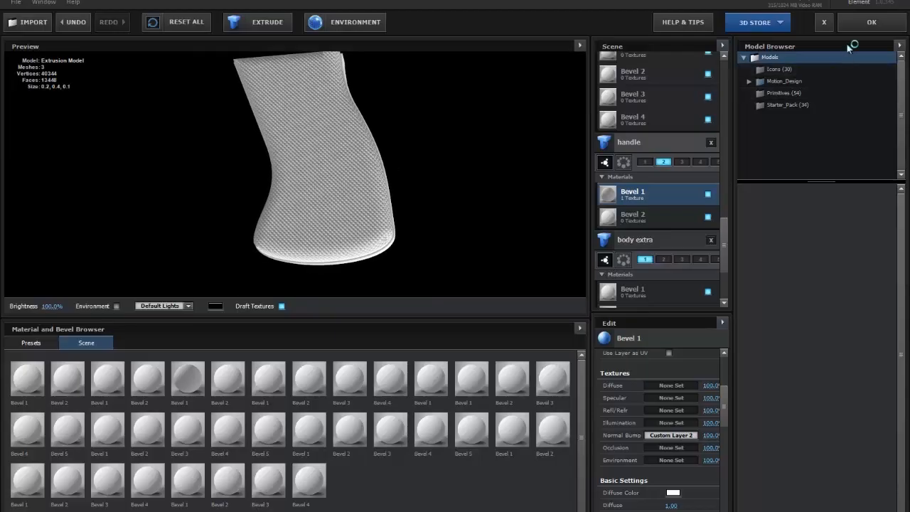
{"action": "left_click", "coordinate": [870, 22]}
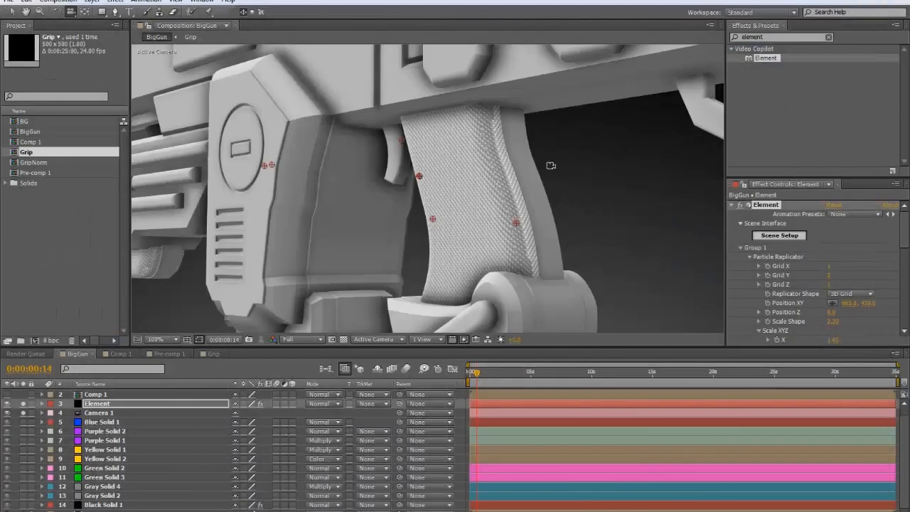